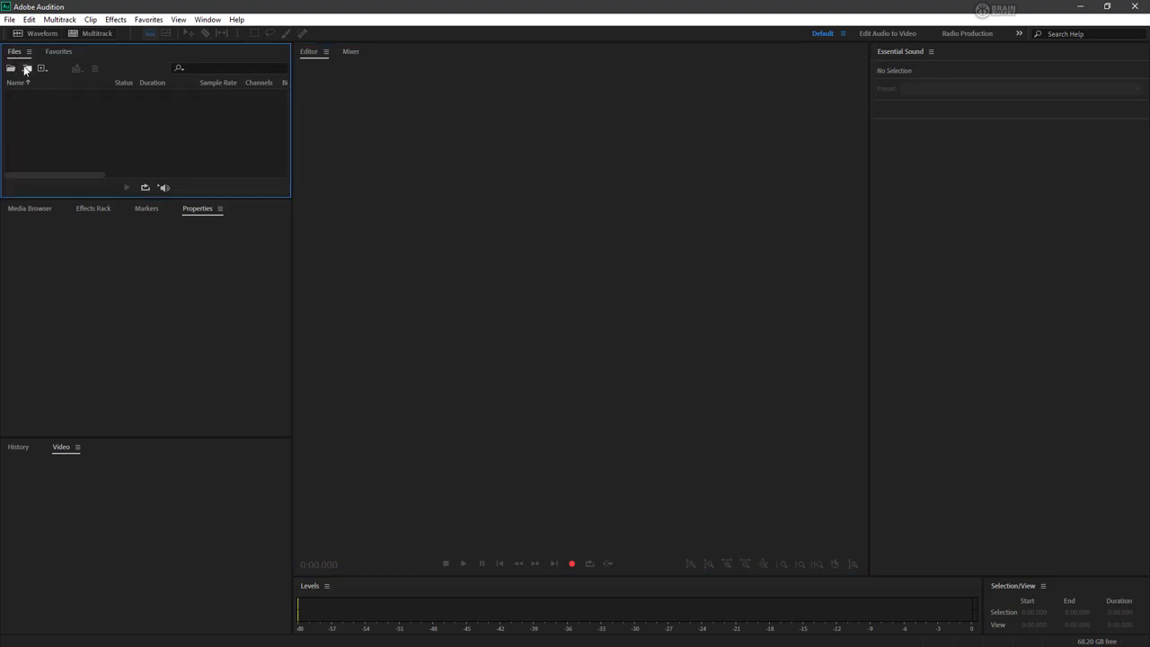
{"action": "mouse_move", "coordinate": [43, 68]}
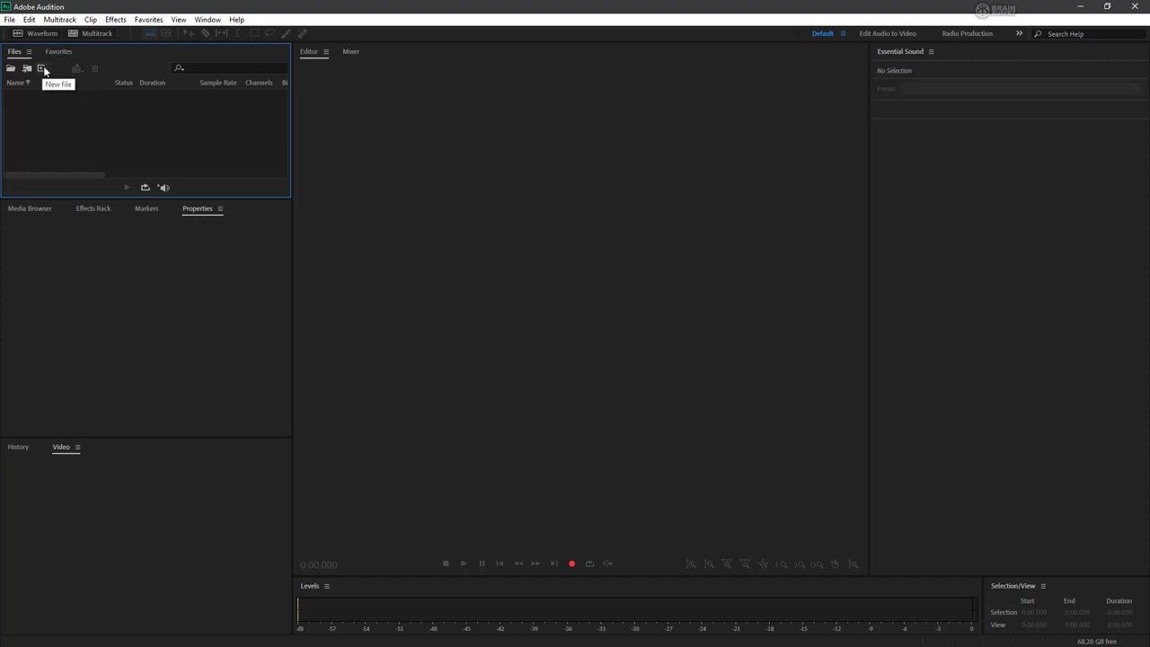
Open the Files panel's New File dropdown to show session, audio file and CD options
{"action": "left_click", "coordinate": [42, 68]}
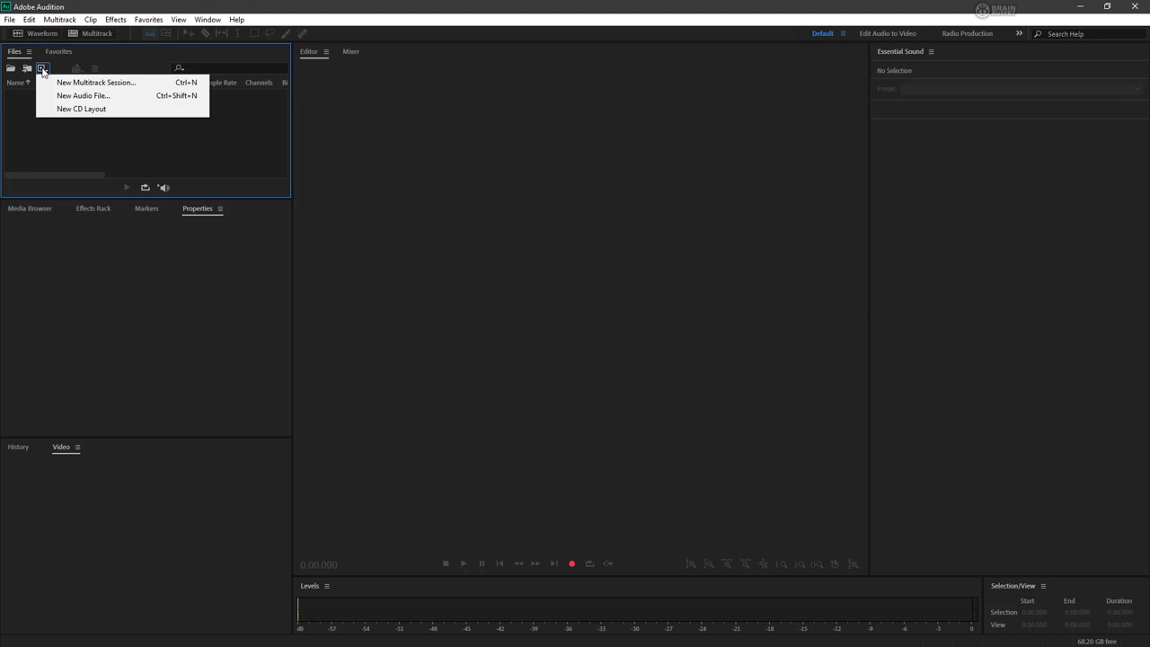
{"action": "mouse_move", "coordinate": [96, 82]}
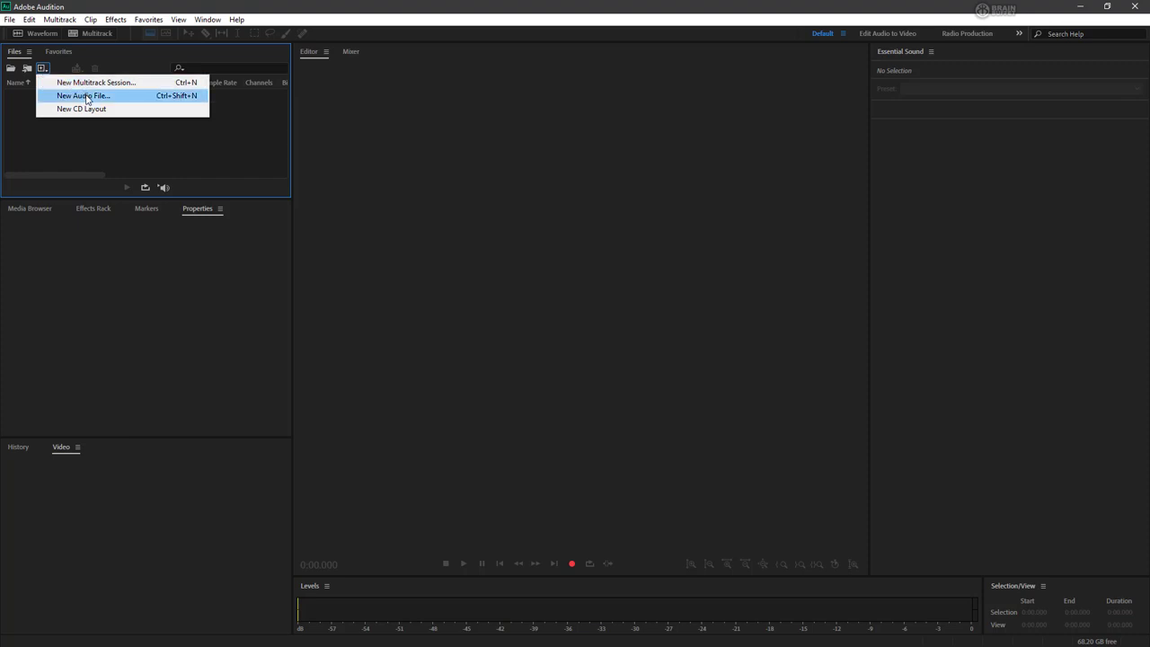
{"action": "mouse_move", "coordinate": [81, 109]}
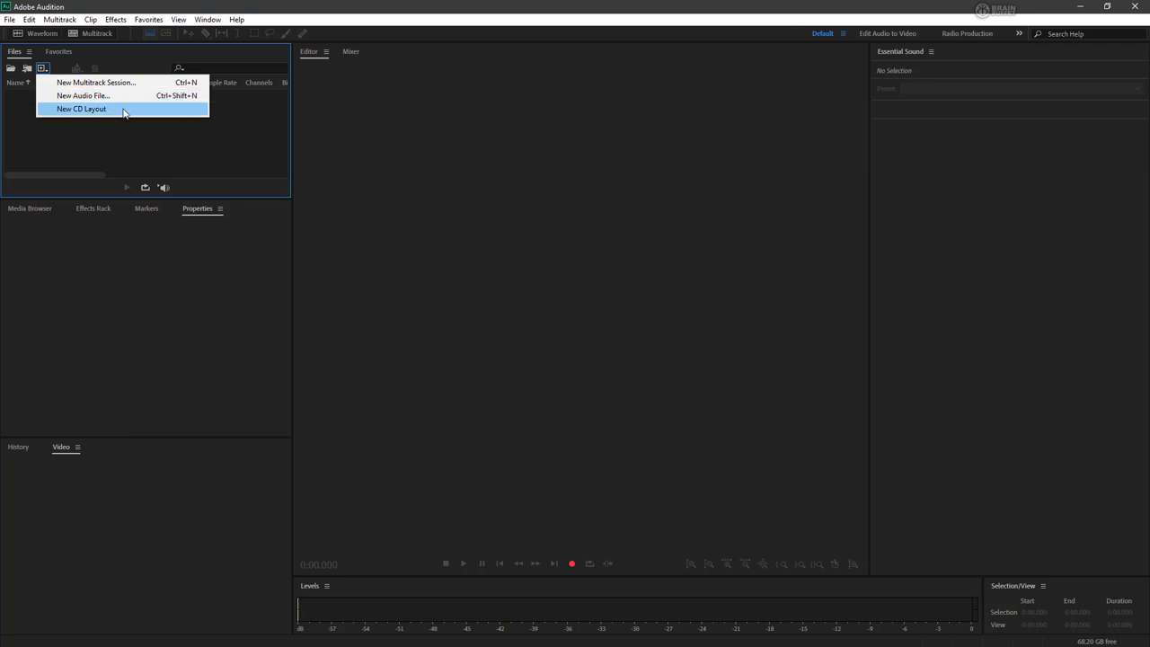
{"action": "mouse_move", "coordinate": [128, 110]}
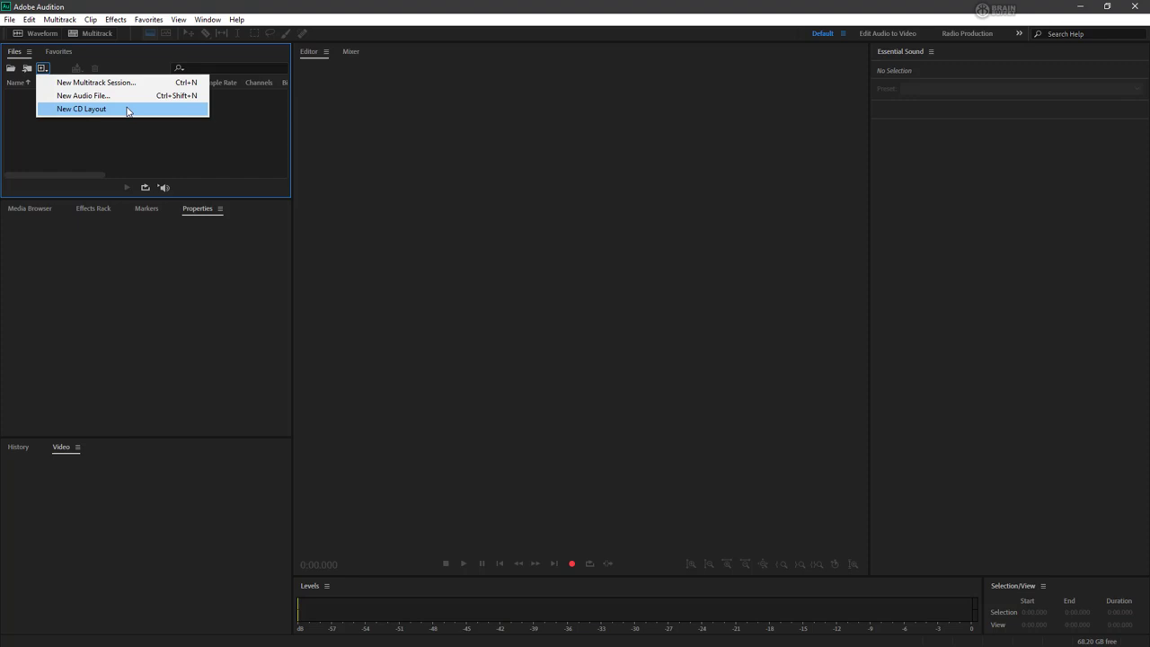
{"action": "mouse_move", "coordinate": [124, 95]}
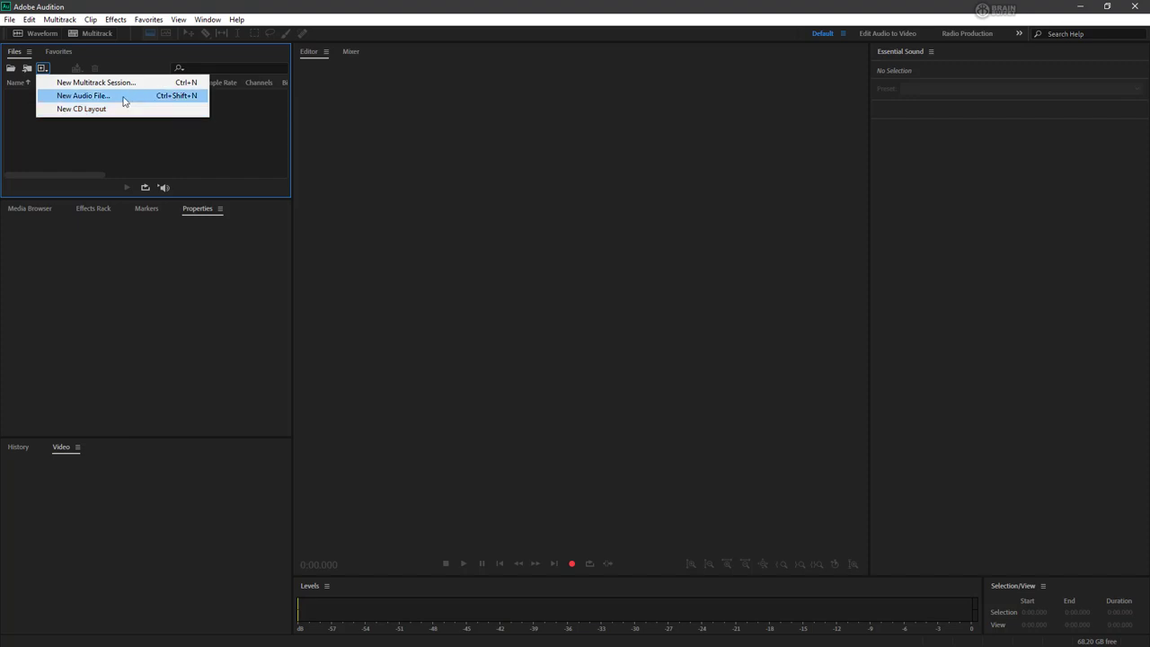
Choose New Audio File and name it 'lamb'
{"action": "left_click", "coordinate": [82, 95]}
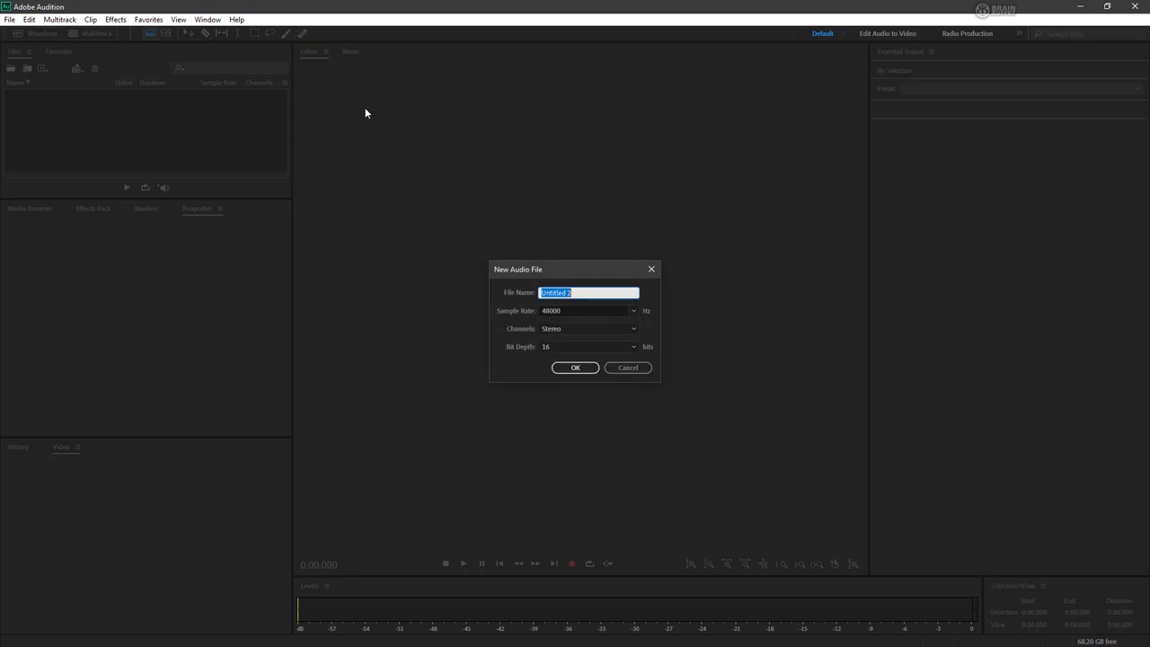
{"action": "mouse_move", "coordinate": [581, 278]}
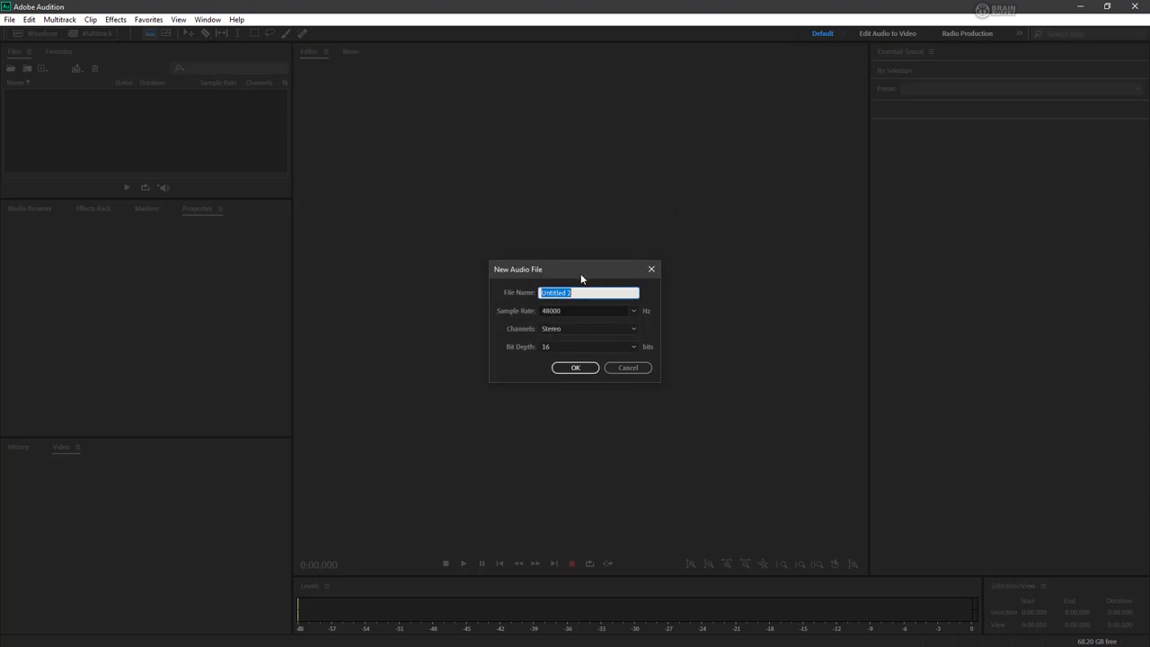
{"action": "mouse_move", "coordinate": [588, 274]}
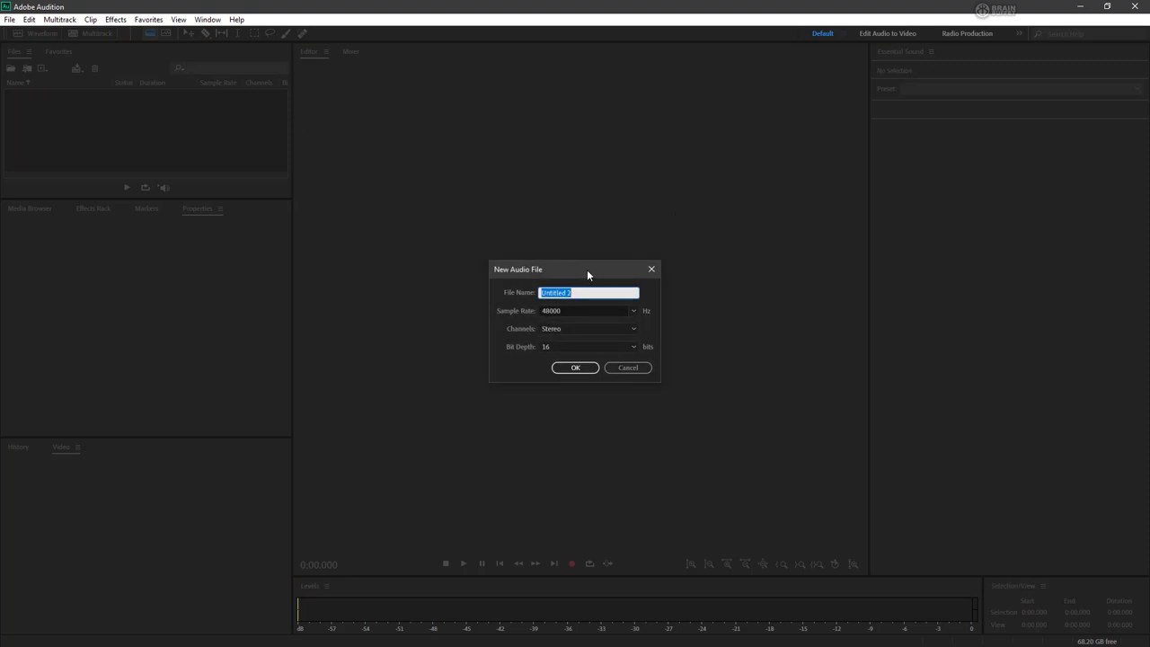
{"action": "type", "text": "lam"}
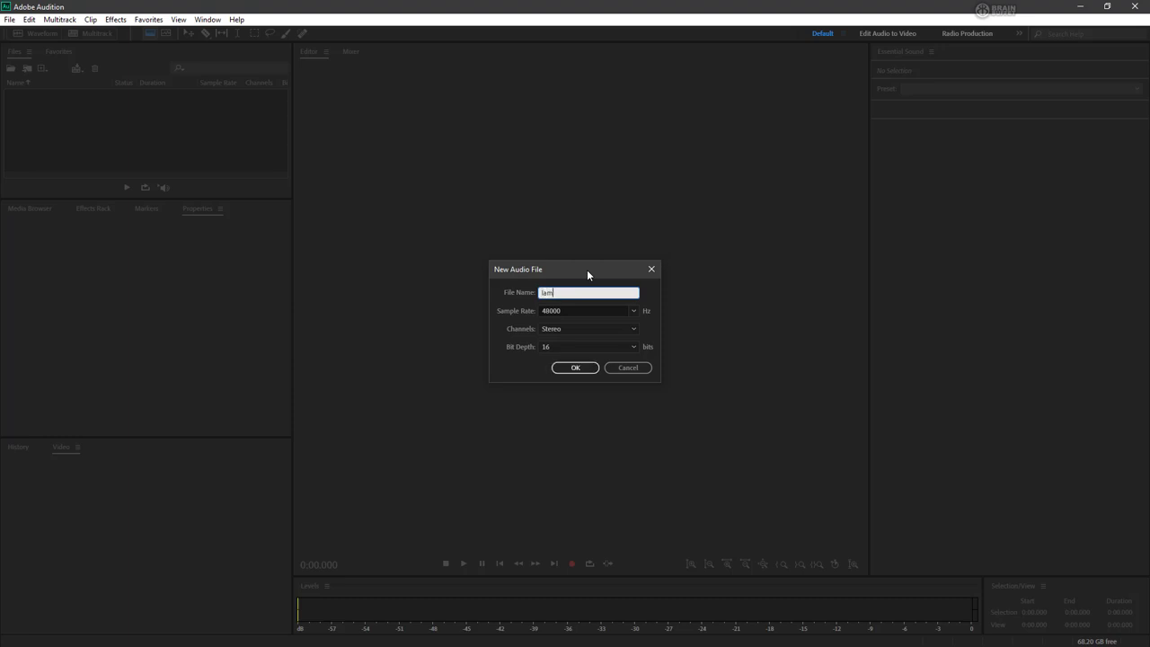
{"action": "type", "text": "b"}
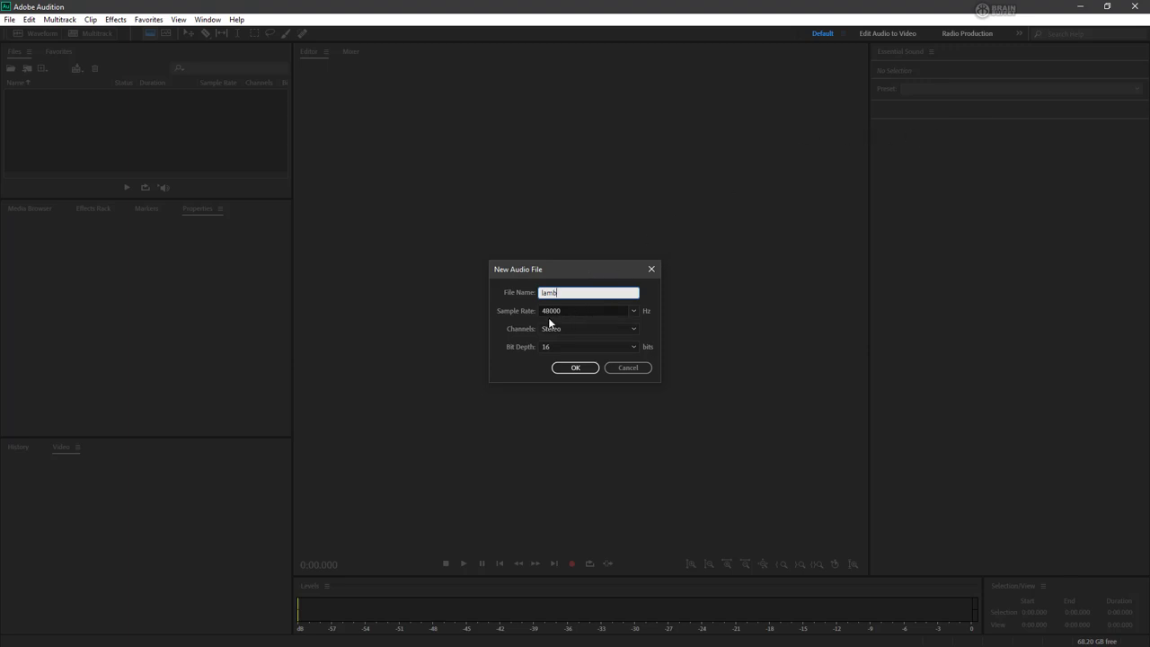
{"action": "left_click", "coordinate": [633, 311]}
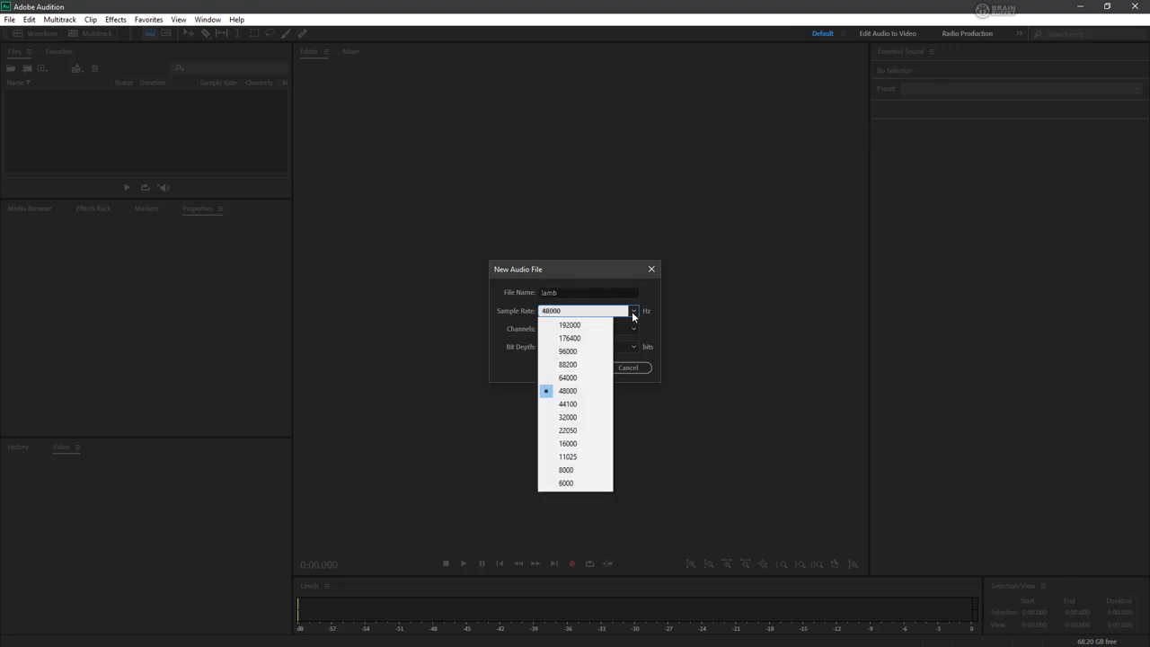
{"action": "mouse_move", "coordinate": [590, 395]}
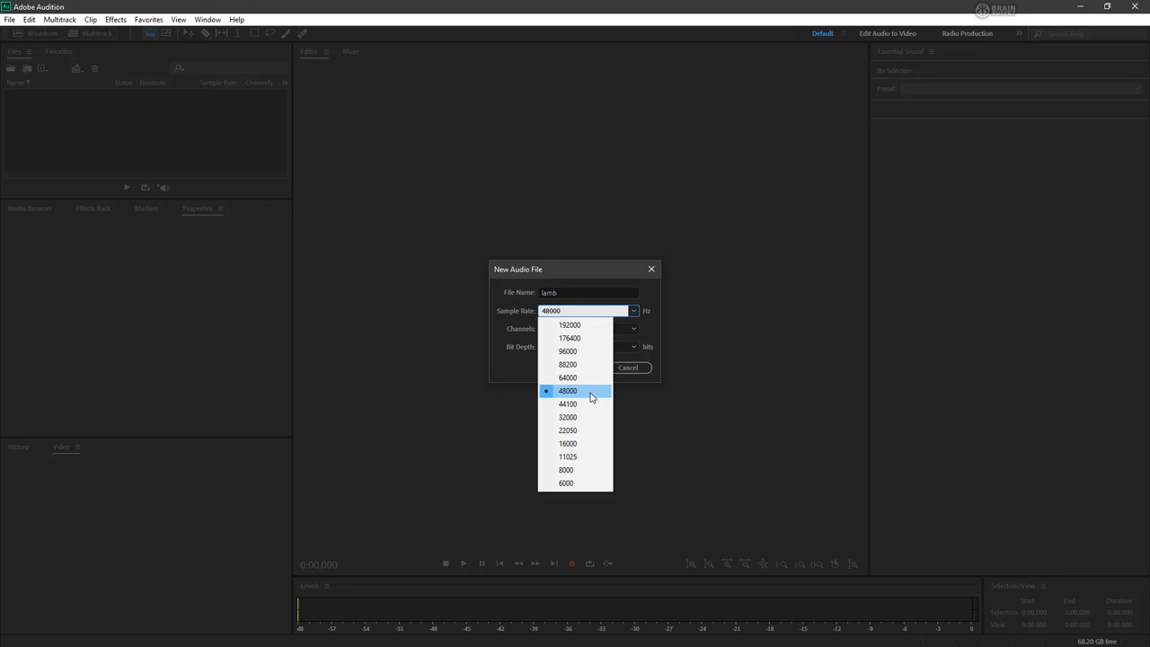
{"action": "mouse_move", "coordinate": [579, 404]}
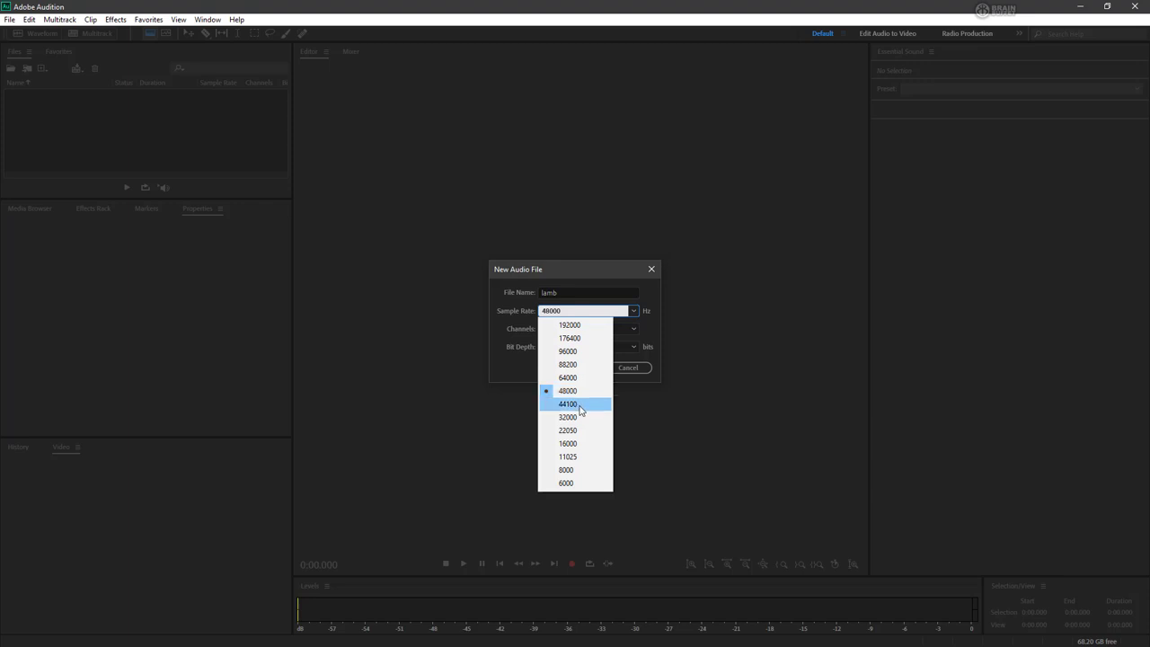
{"action": "left_click", "coordinate": [568, 390]}
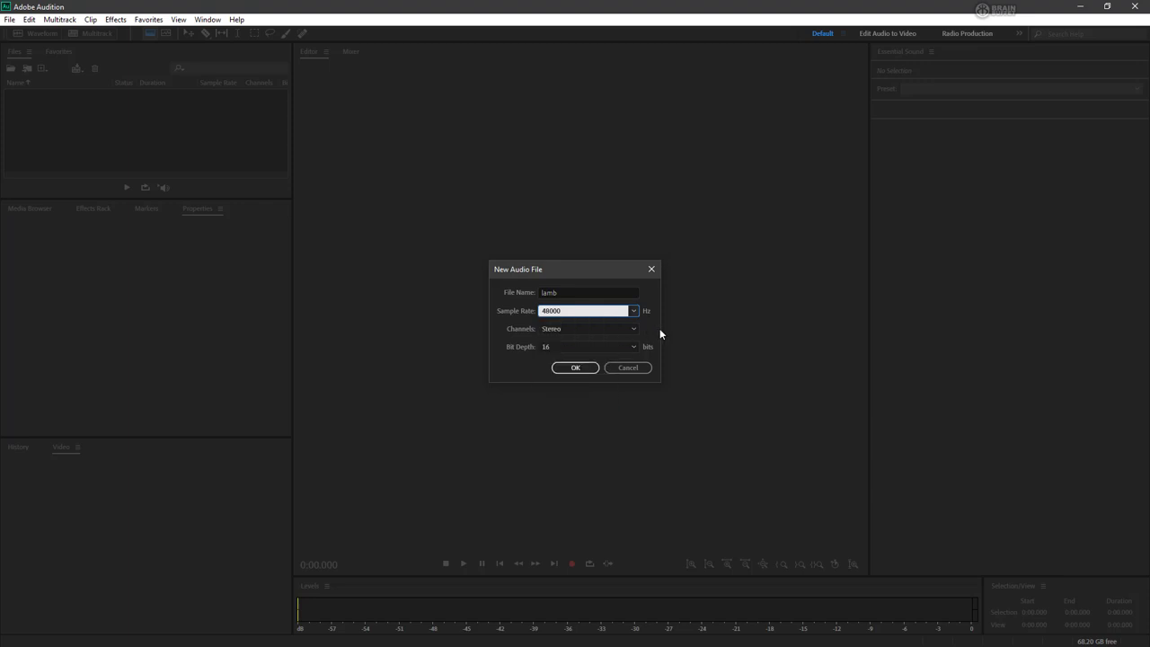
{"action": "mouse_move", "coordinate": [650, 325]}
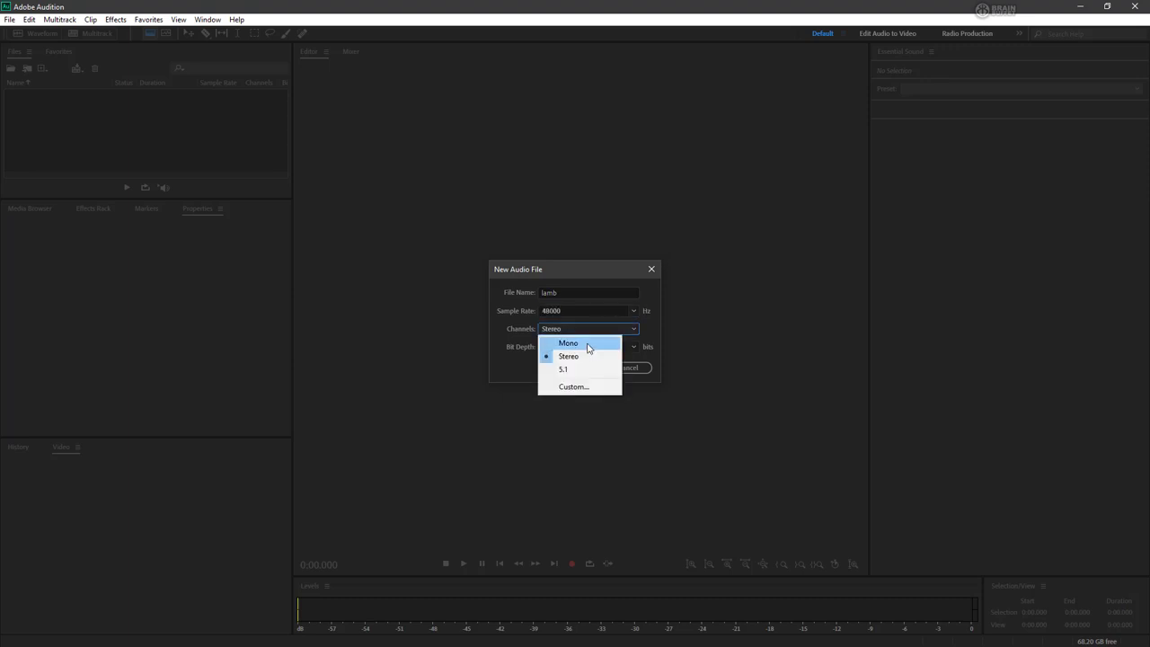
{"action": "mouse_move", "coordinate": [582, 369]}
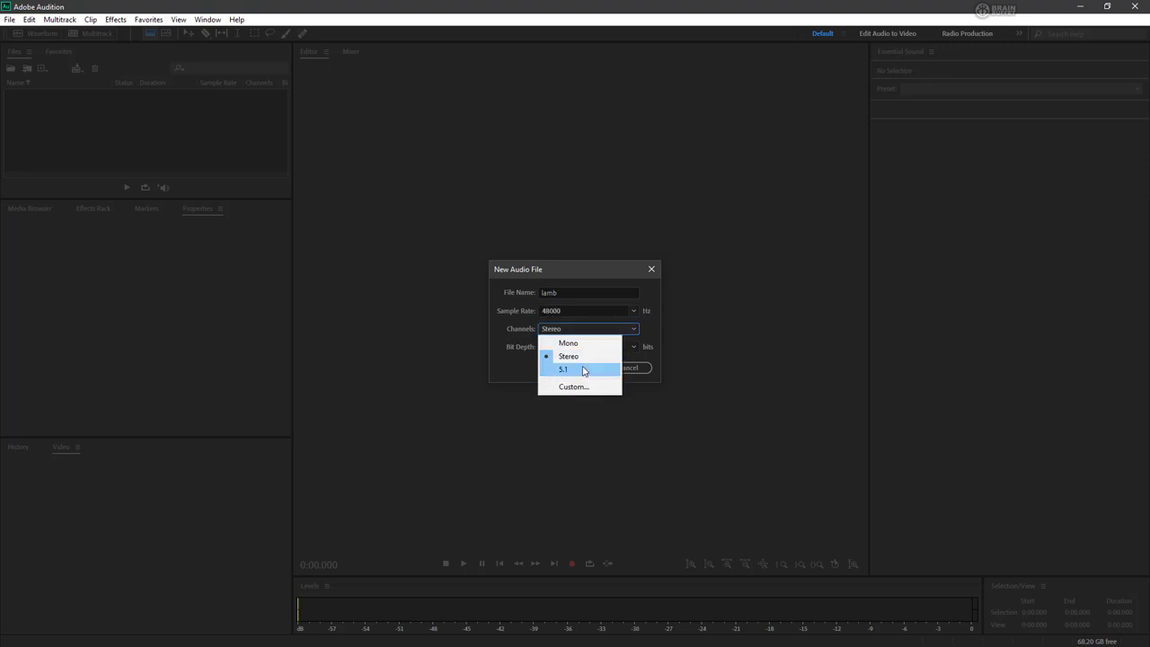
{"action": "mouse_move", "coordinate": [587, 356]}
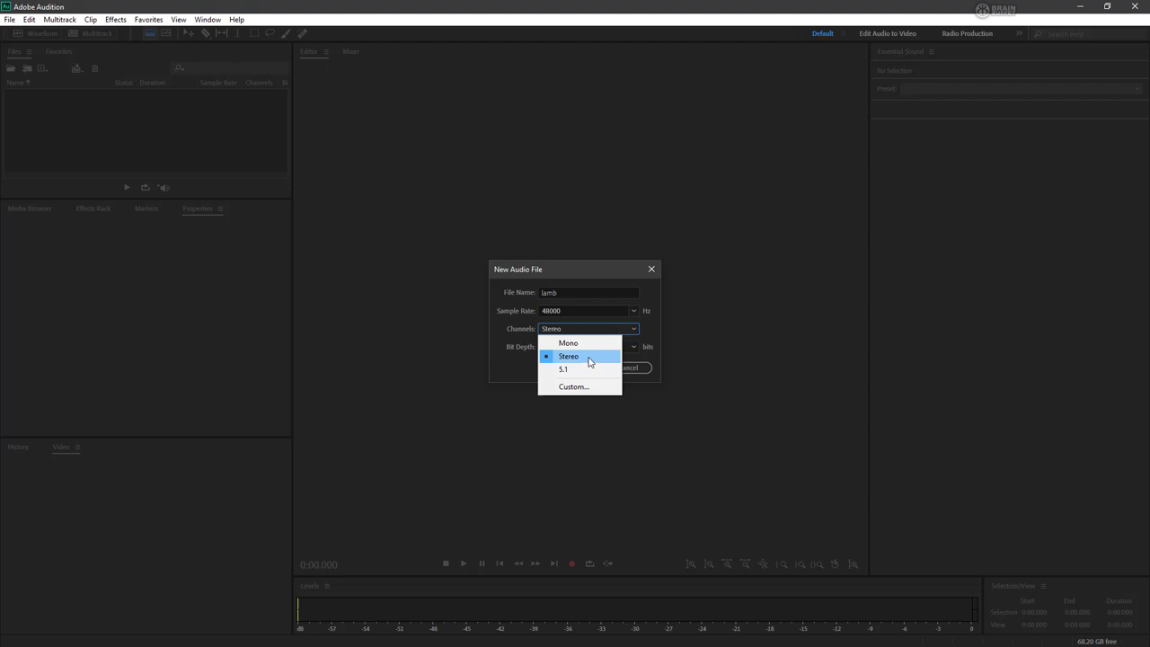
{"action": "left_click", "coordinate": [568, 356]}
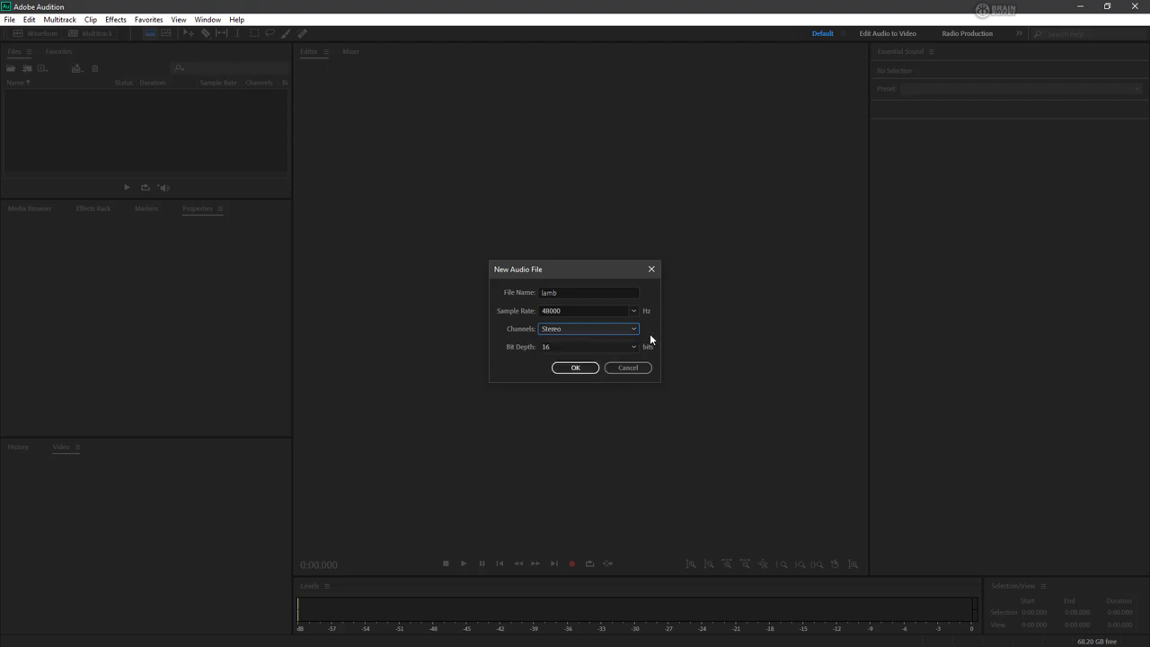
{"action": "left_click", "coordinate": [632, 347]}
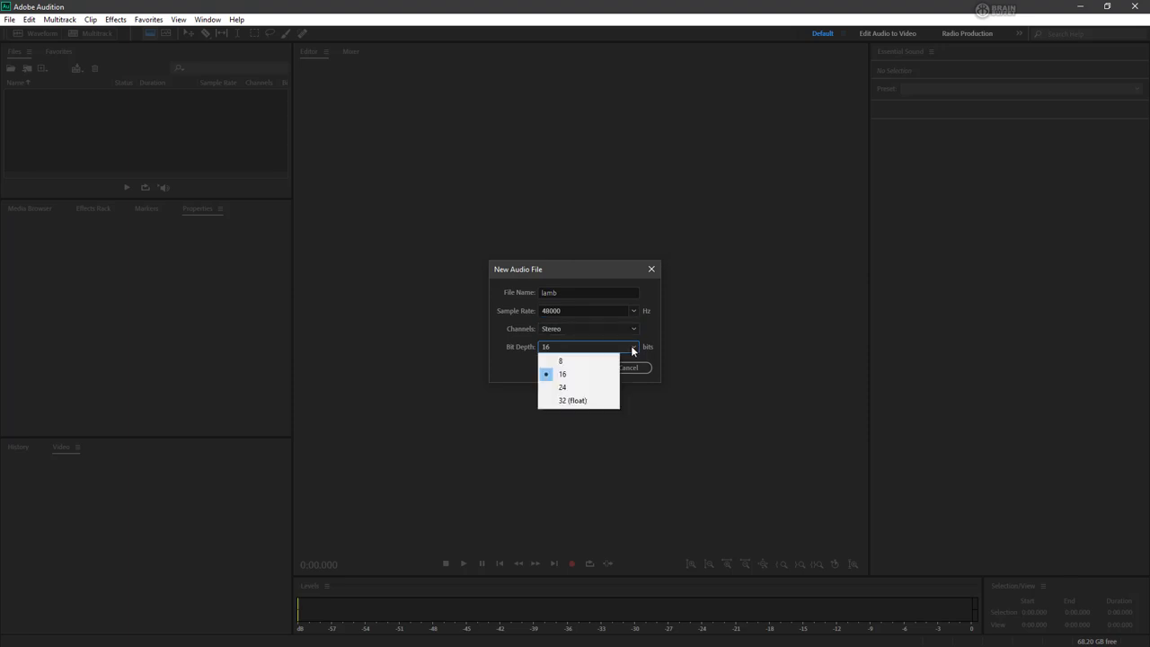
{"action": "mouse_move", "coordinate": [594, 364]}
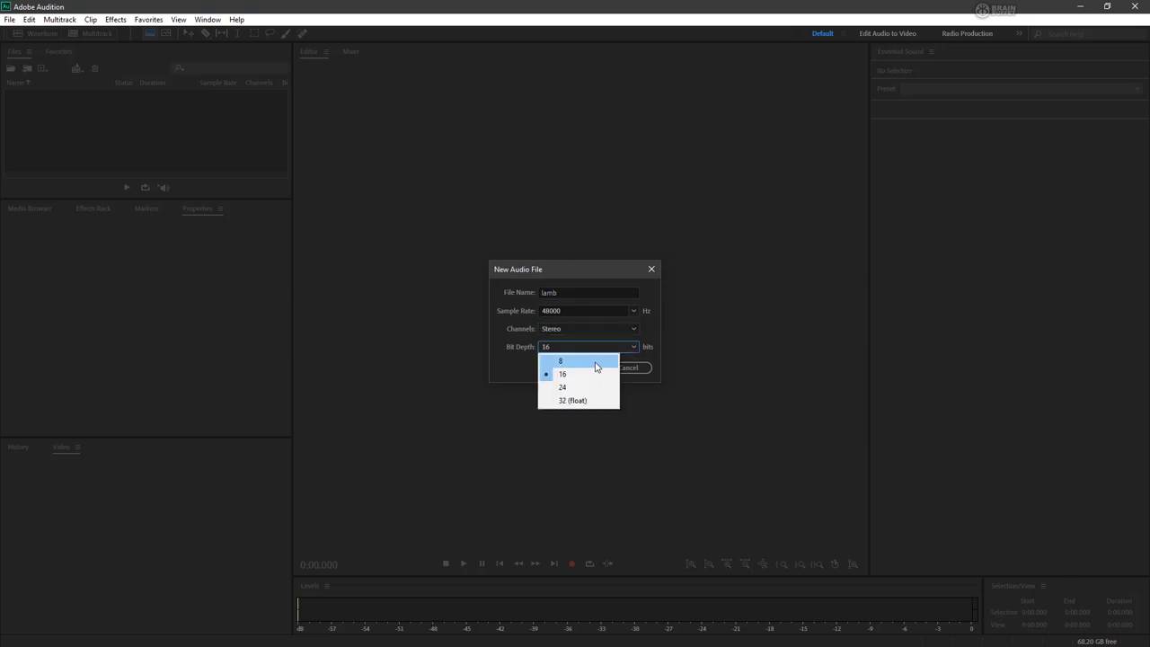
{"action": "mouse_move", "coordinate": [603, 375]}
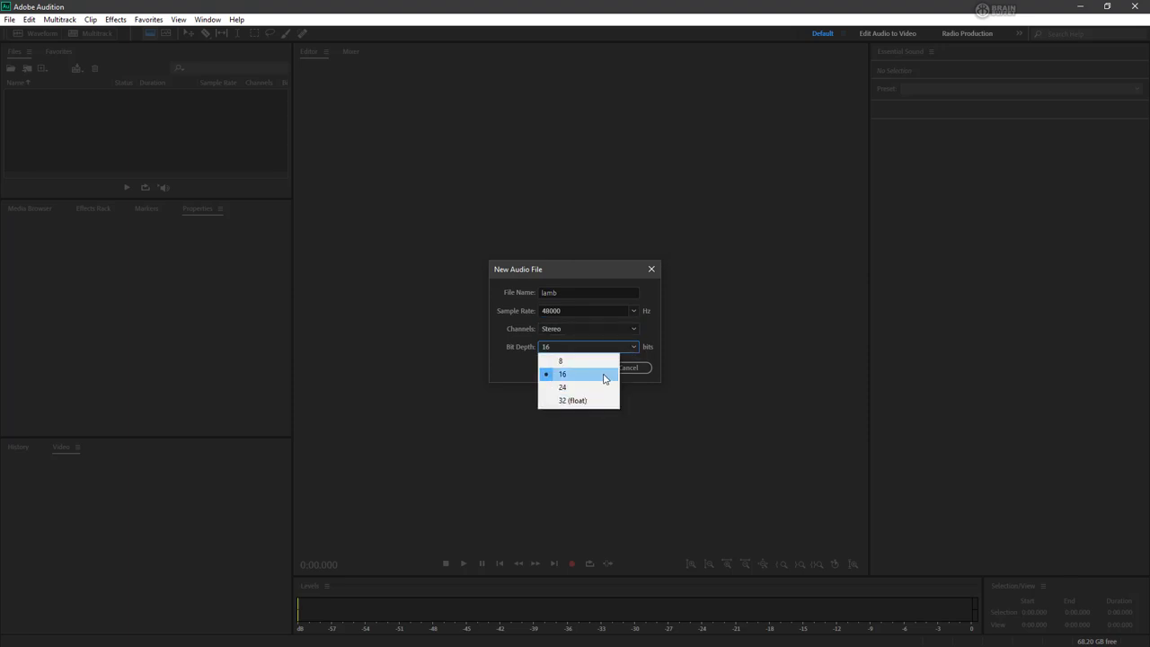
{"action": "left_click", "coordinate": [561, 374]}
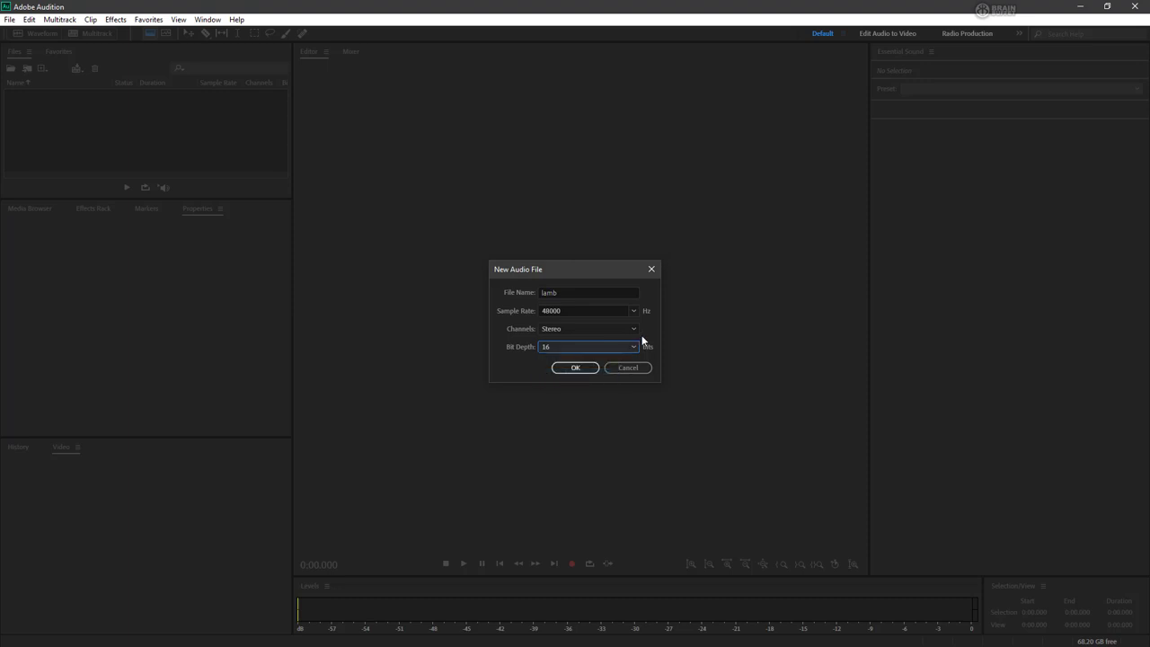
{"action": "mouse_move", "coordinate": [654, 339]}
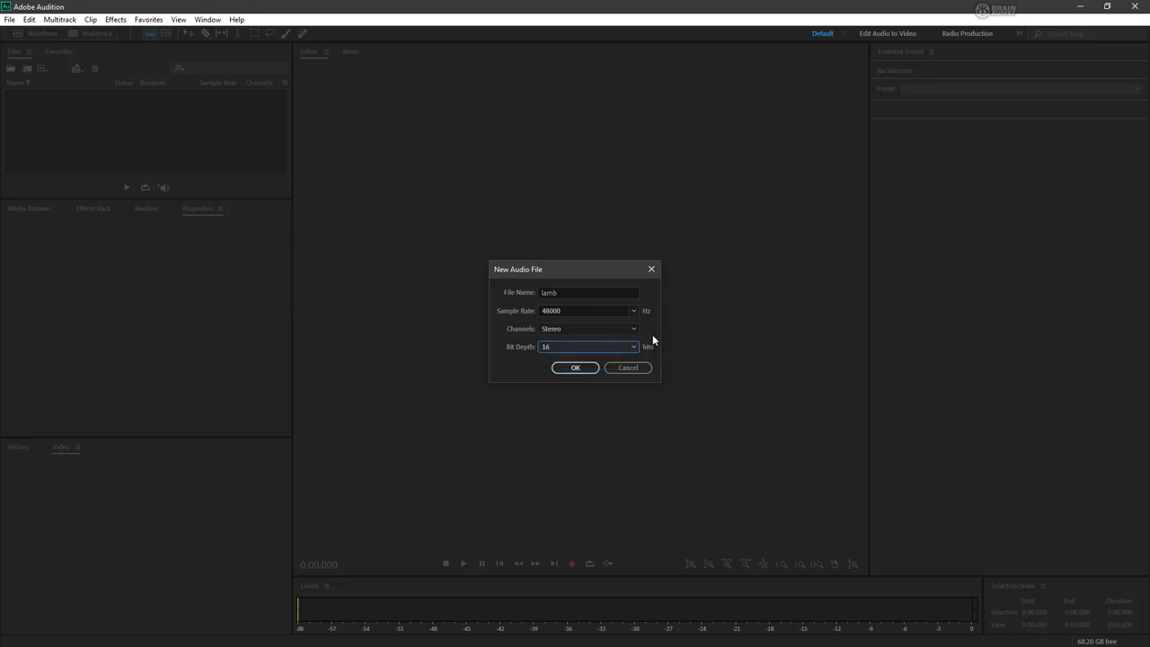
{"action": "mouse_move", "coordinate": [536, 326]}
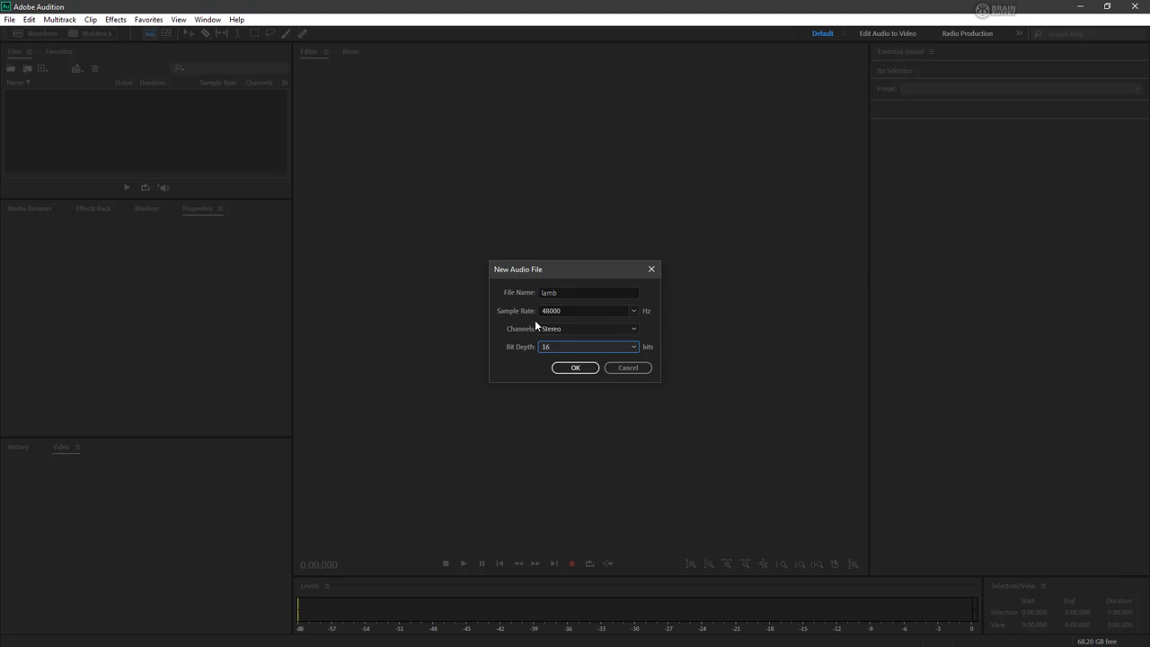
{"action": "mouse_move", "coordinate": [528, 374]}
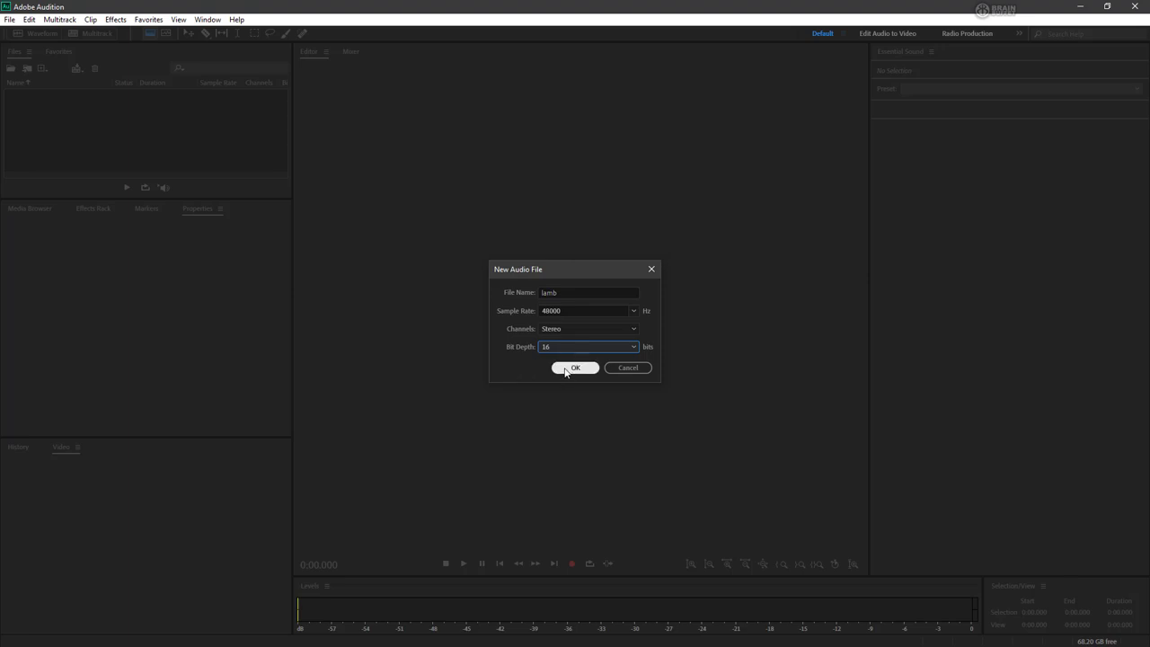
Confirm the New Audio File dialog to create 'lamb' at 48000 Hz, stereo, 16-bit
{"action": "left_click", "coordinate": [575, 368]}
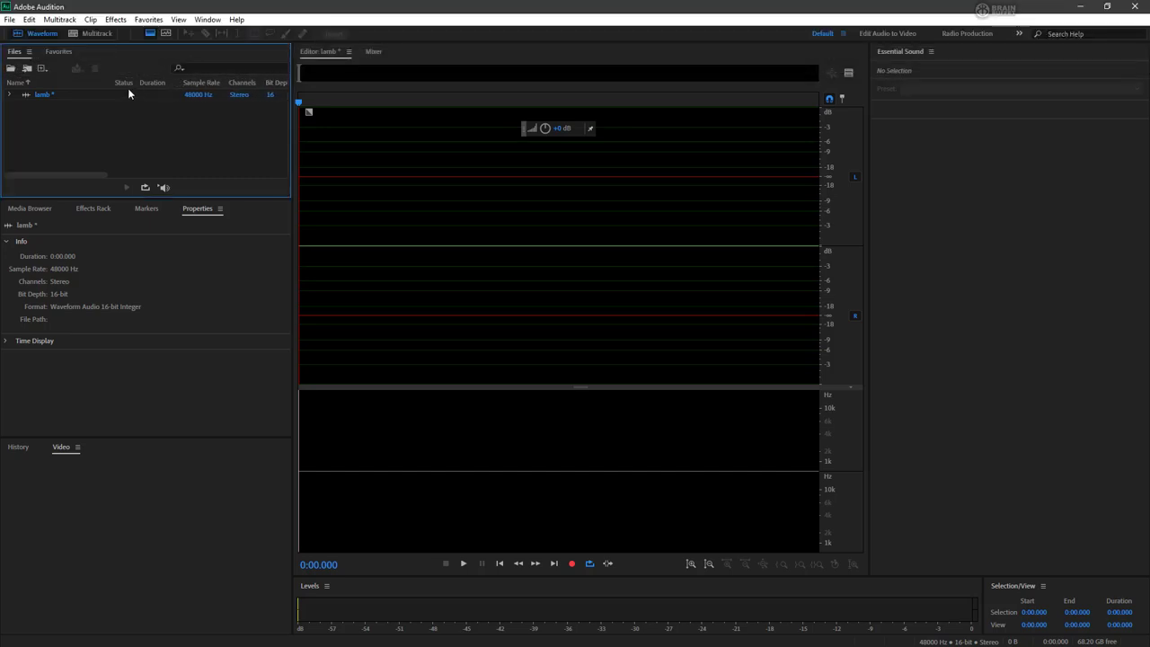
{"action": "mouse_move", "coordinate": [384, 109]}
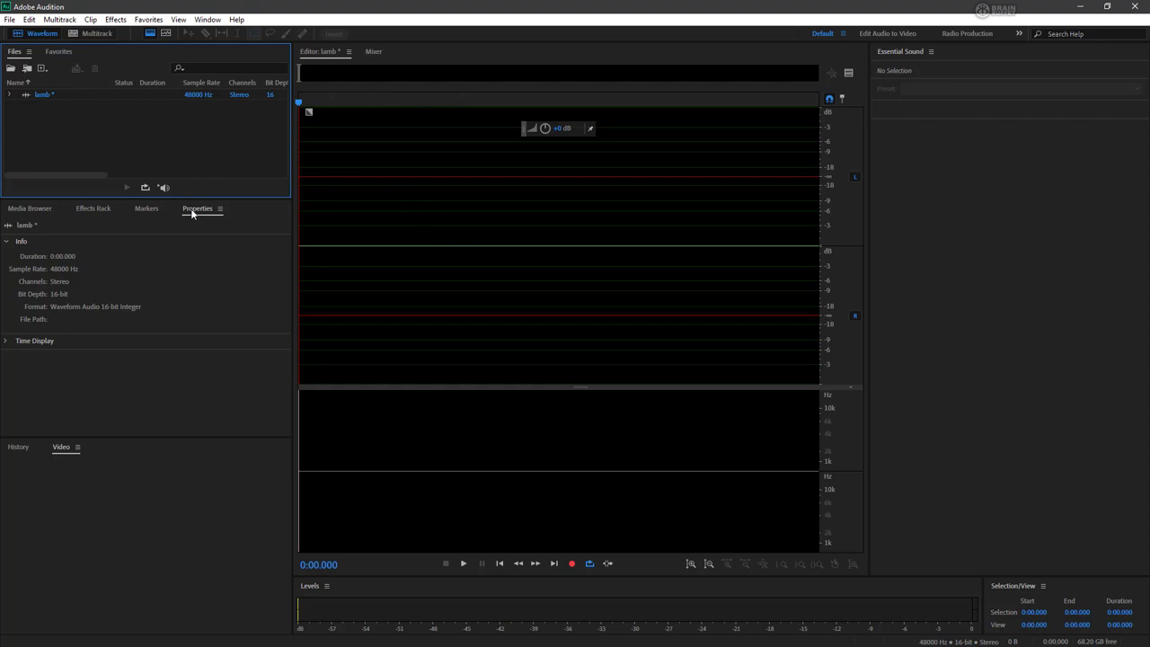
{"action": "mouse_move", "coordinate": [72, 287]}
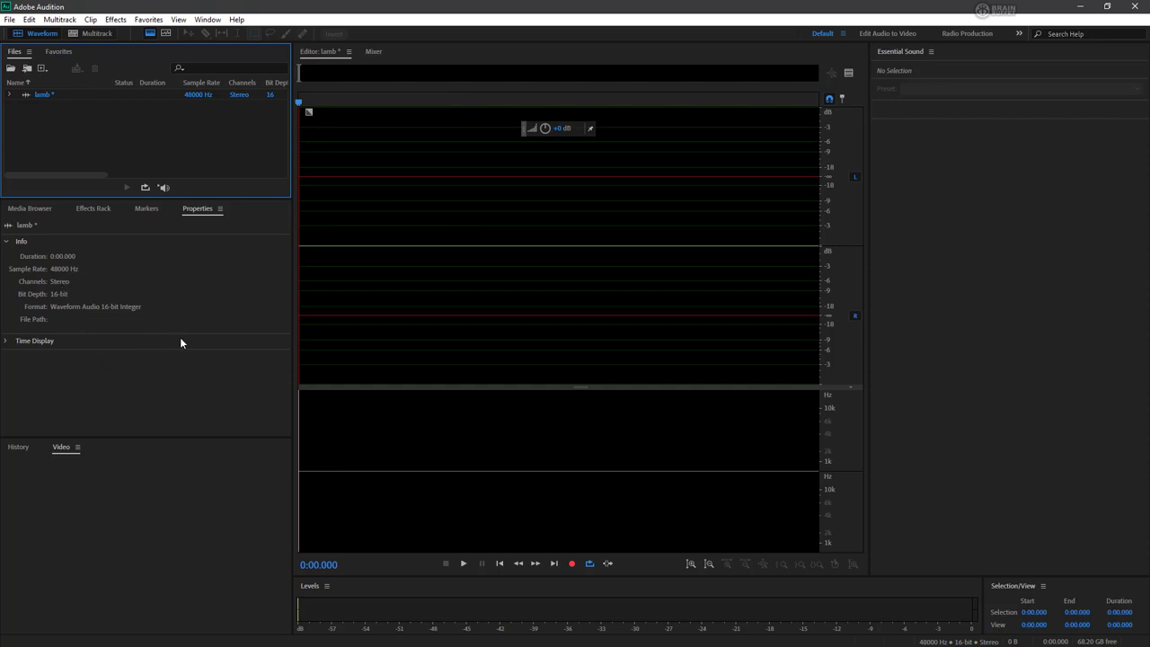
{"action": "mouse_move", "coordinate": [189, 342]}
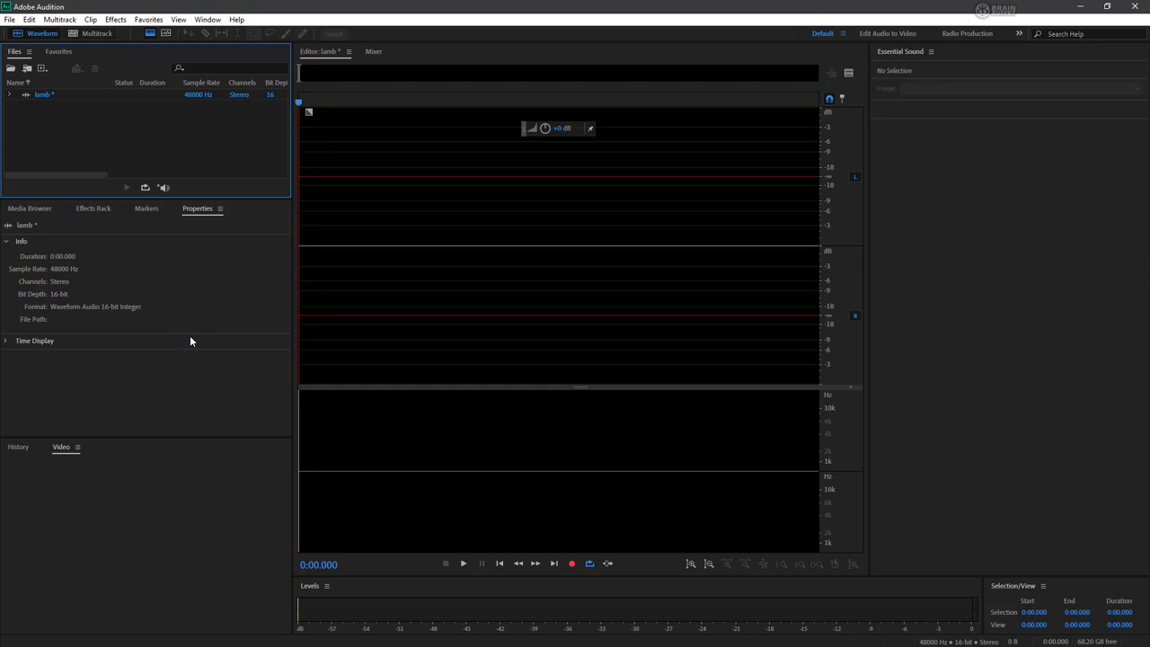
{"action": "mouse_move", "coordinate": [324, 351]}
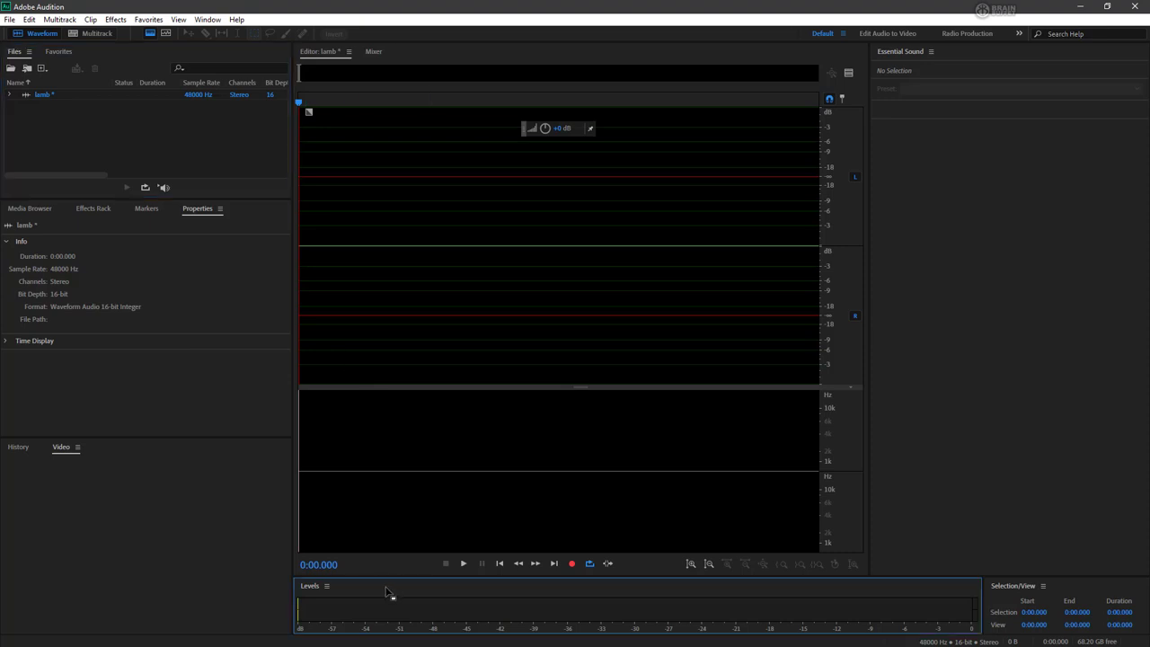
{"action": "mouse_move", "coordinate": [390, 591]}
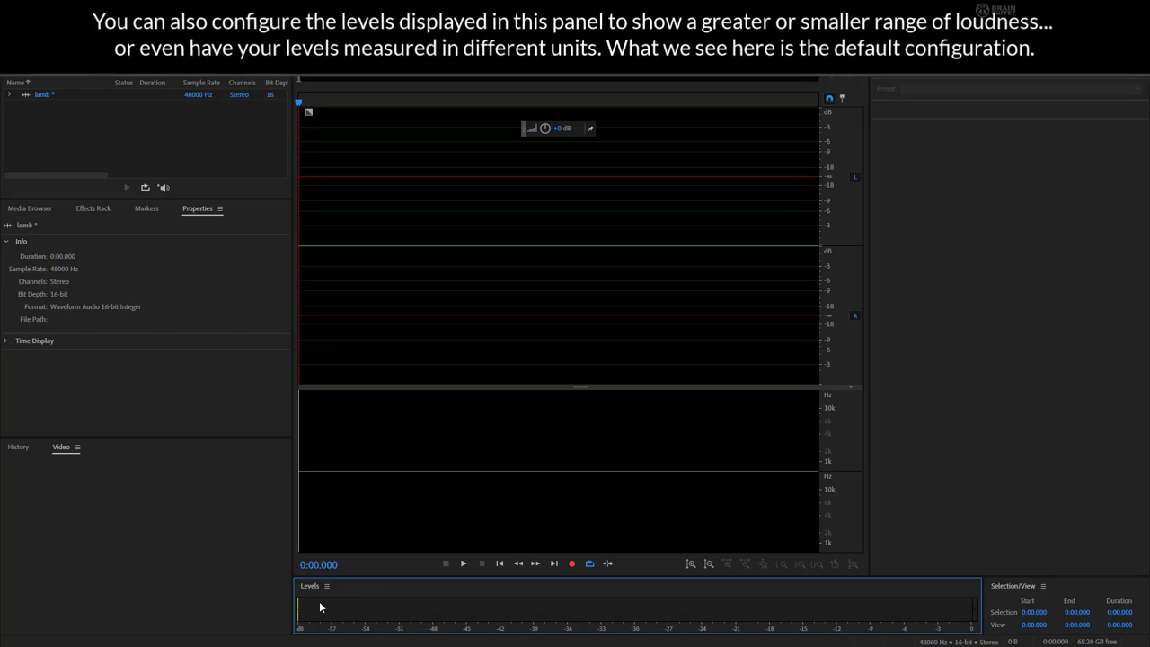
{"action": "mouse_move", "coordinate": [358, 607]}
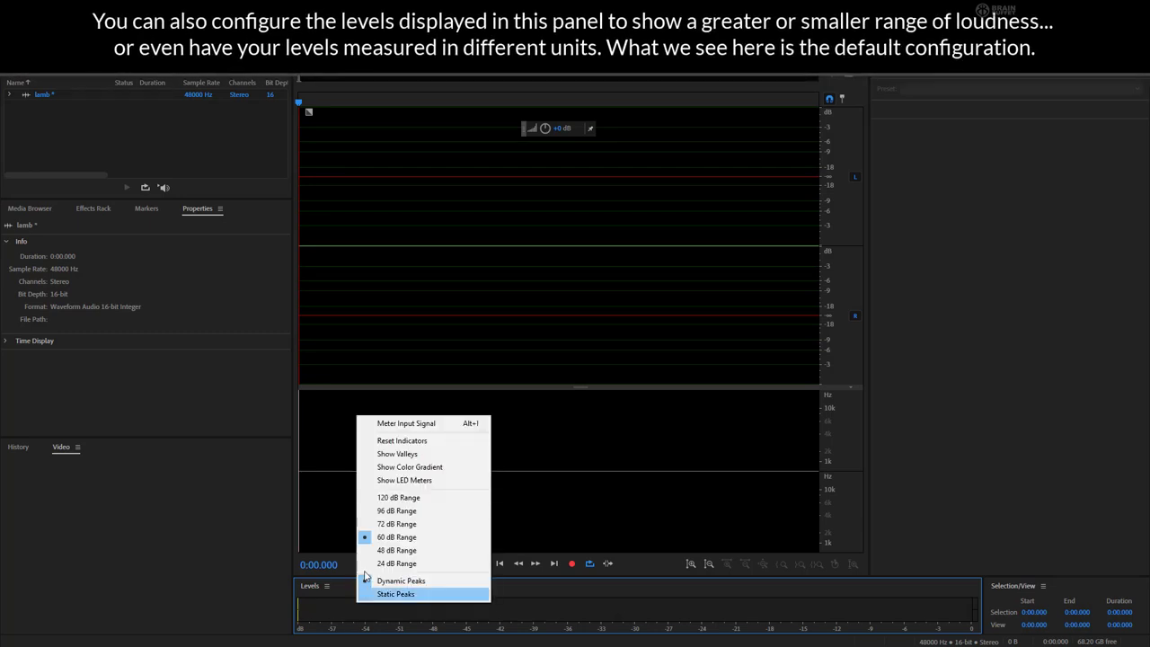
{"action": "mouse_move", "coordinate": [427, 423]}
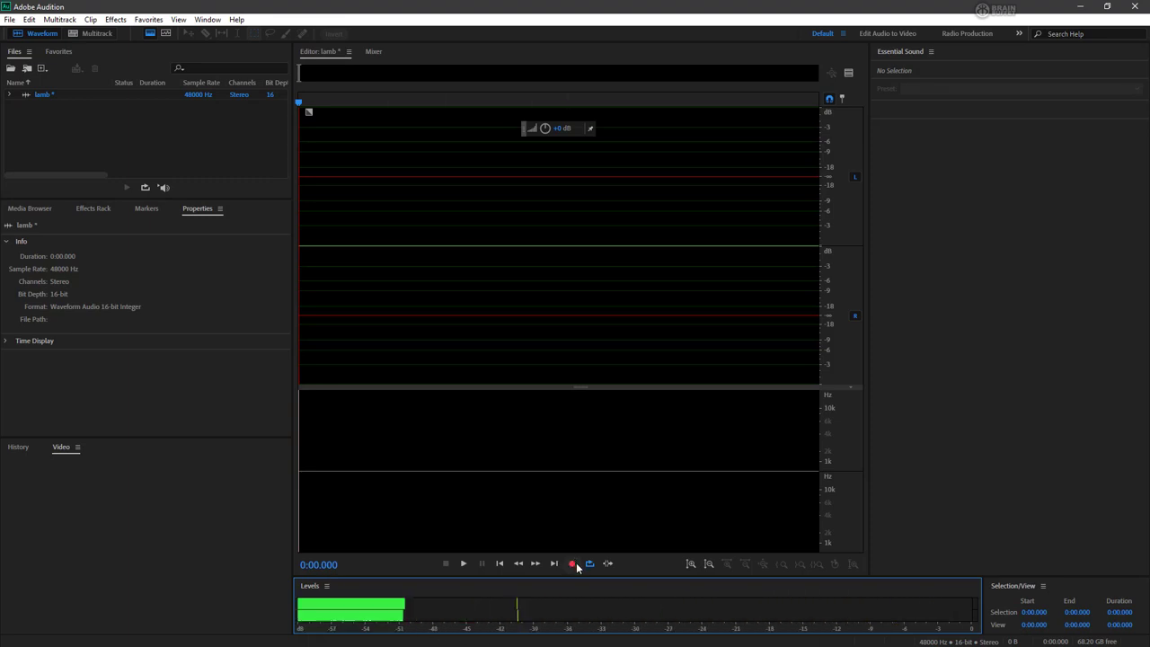
{"action": "mouse_move", "coordinate": [572, 563]}
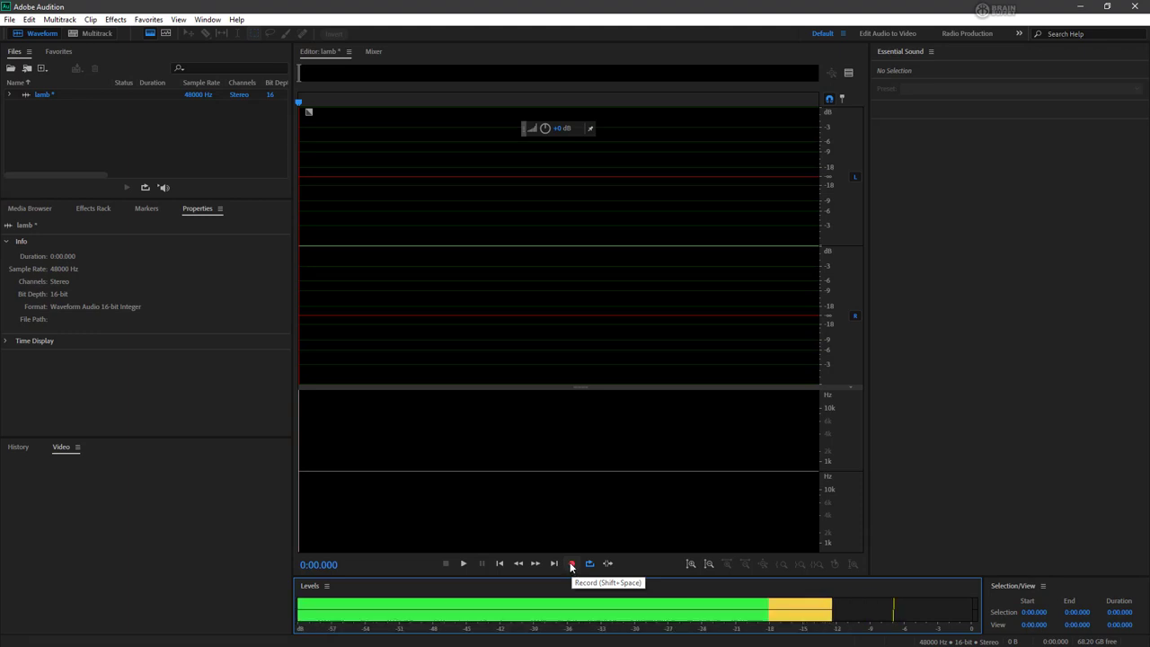
Record about 18.8 seconds of the spoken nursery rhyme, then stop recording
{"action": "left_click", "coordinate": [571, 563]}
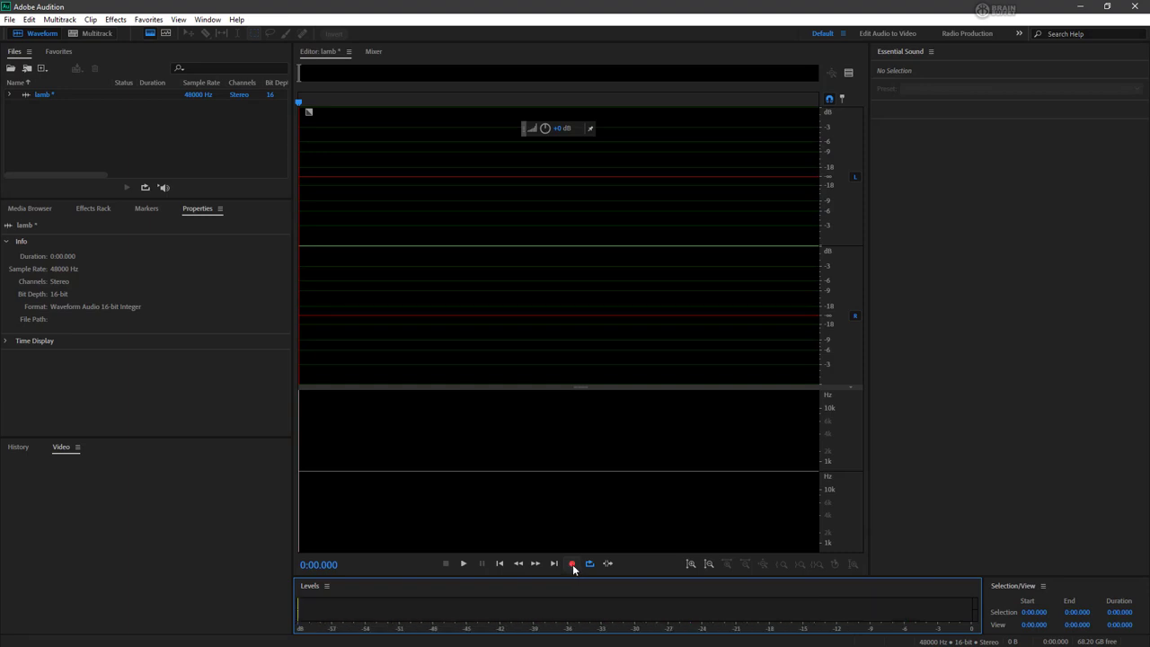
{"action": "left_click", "coordinate": [571, 563]}
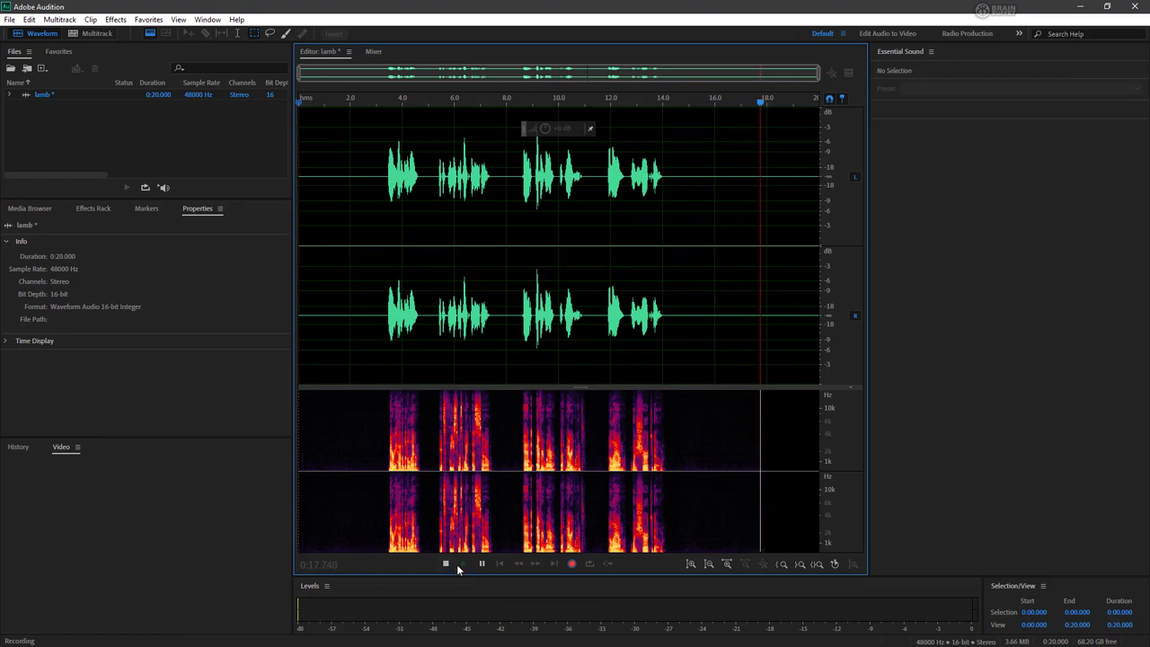
{"action": "left_click", "coordinate": [444, 563]}
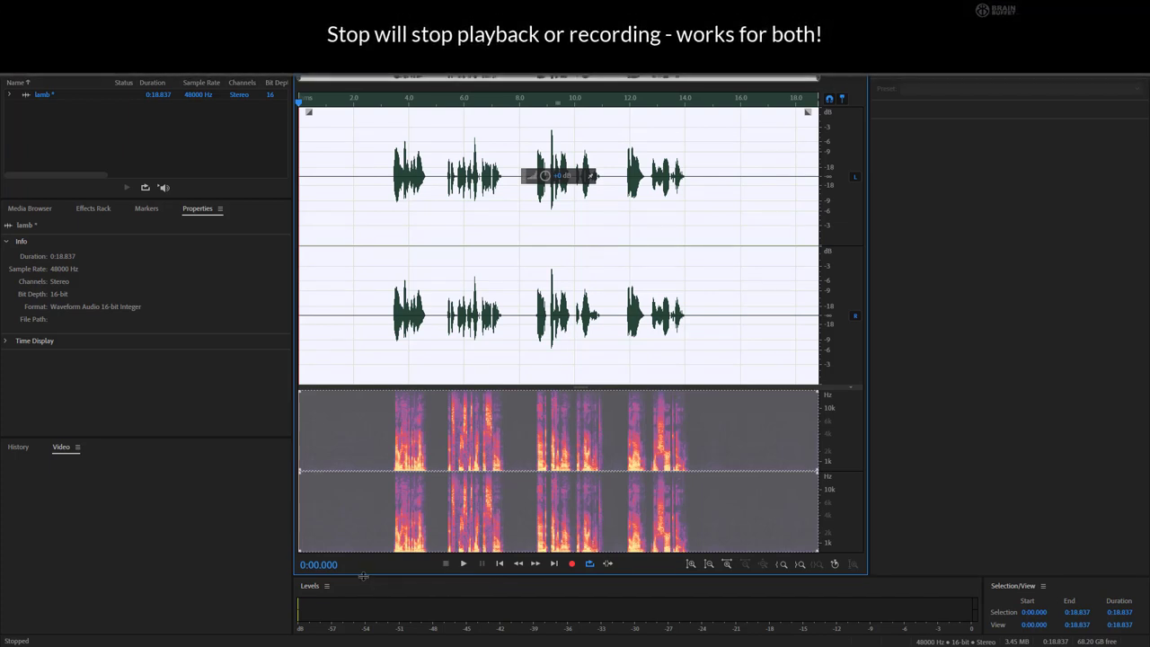
{"action": "mouse_move", "coordinate": [385, 225]}
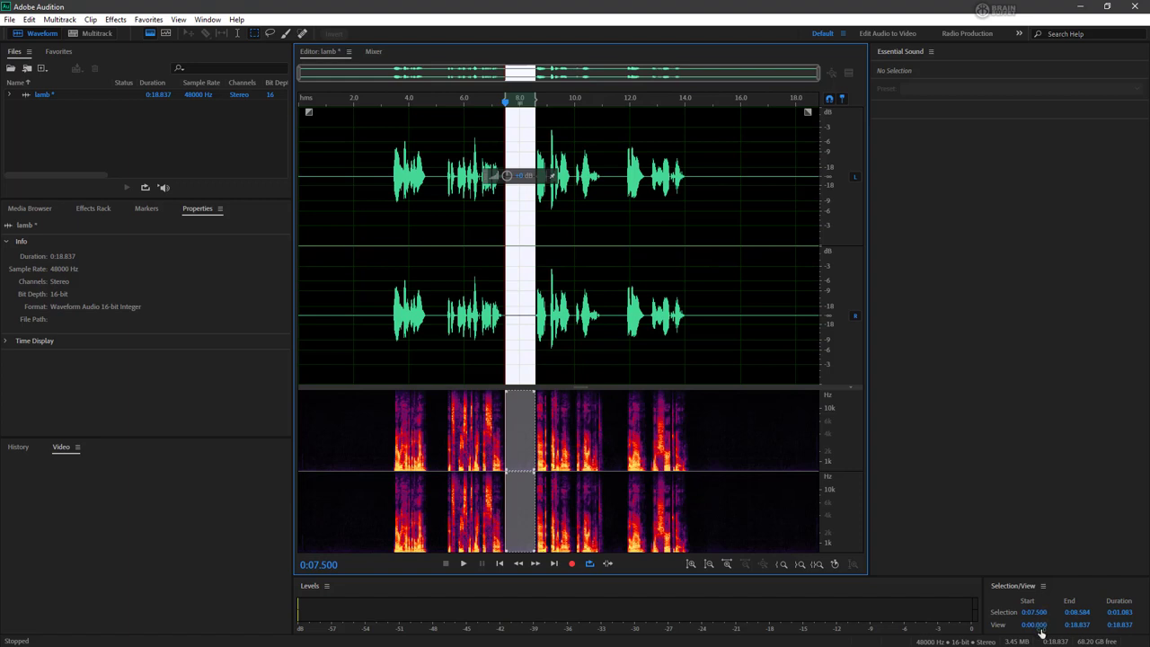
{"action": "mouse_move", "coordinate": [1042, 620]}
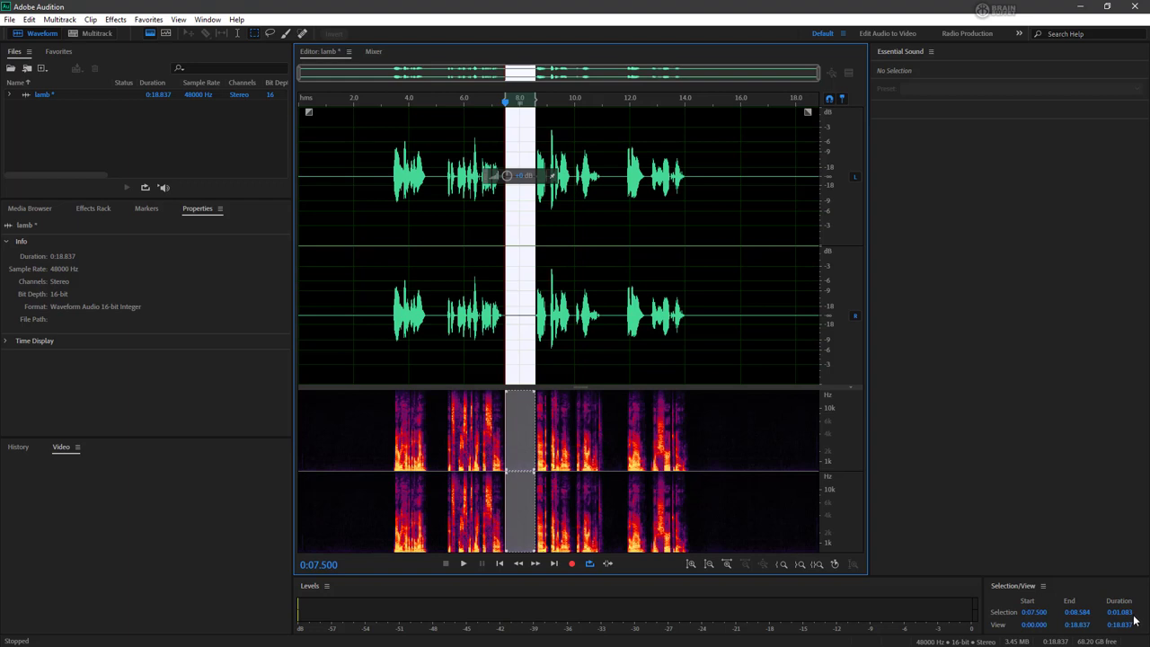
{"action": "mouse_move", "coordinate": [858, 366]}
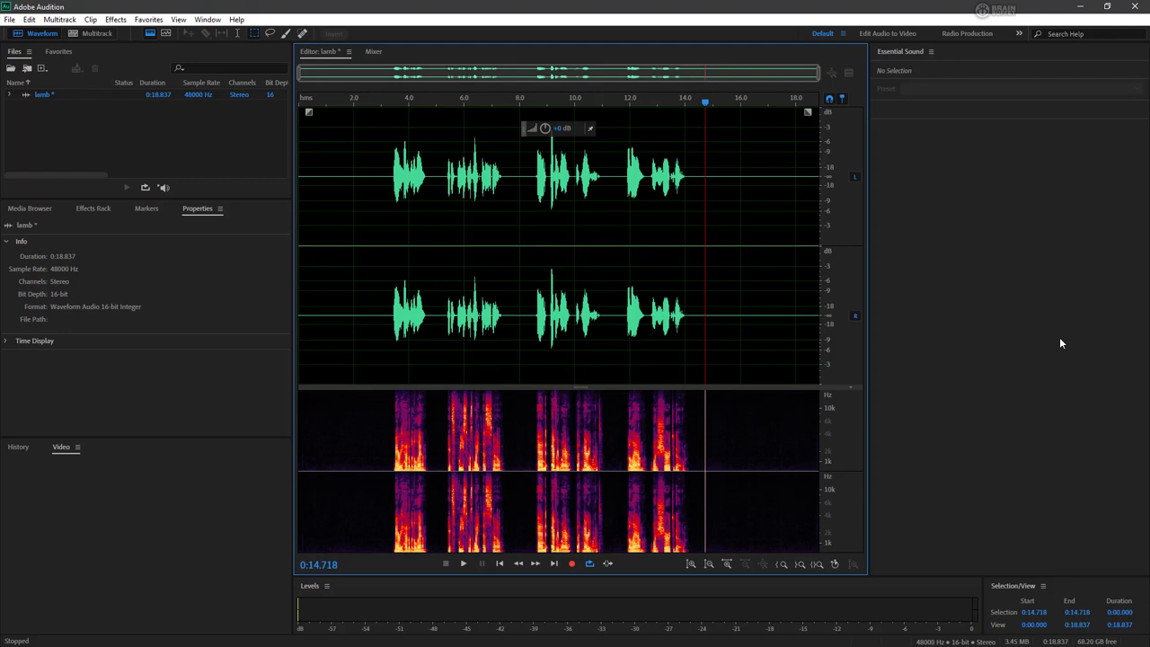
{"action": "mouse_move", "coordinate": [1052, 350]}
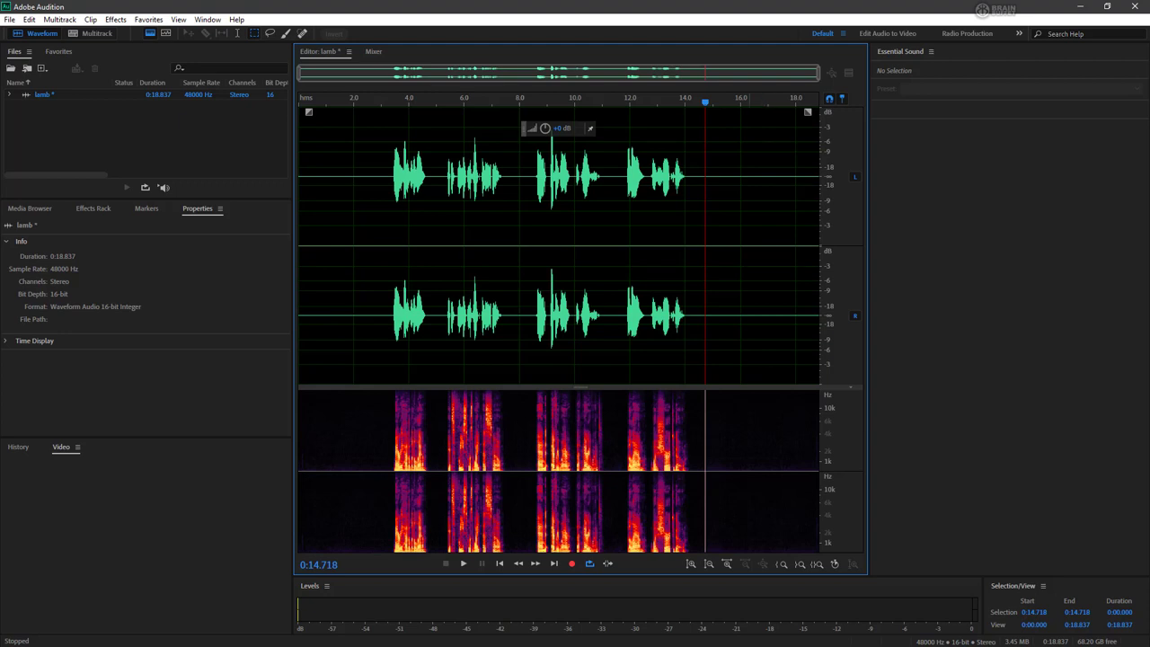
Open File > Save As for lamb.wav and expand the Format dropdown
{"action": "left_click", "coordinate": [9, 19]}
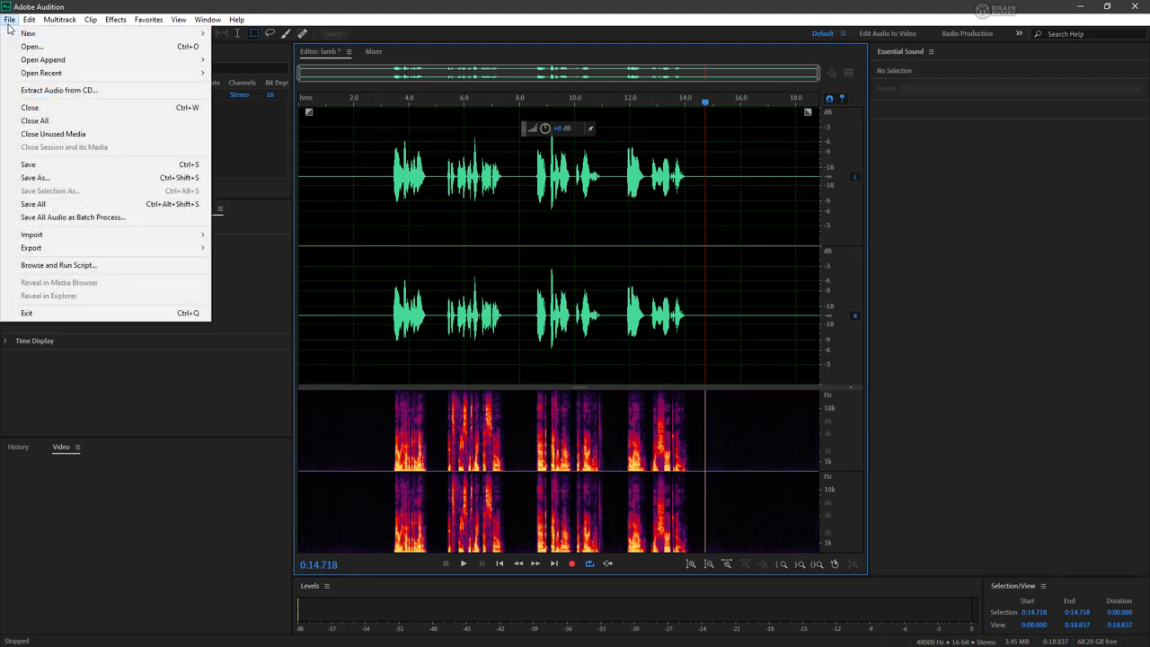
{"action": "left_click", "coordinate": [35, 177]}
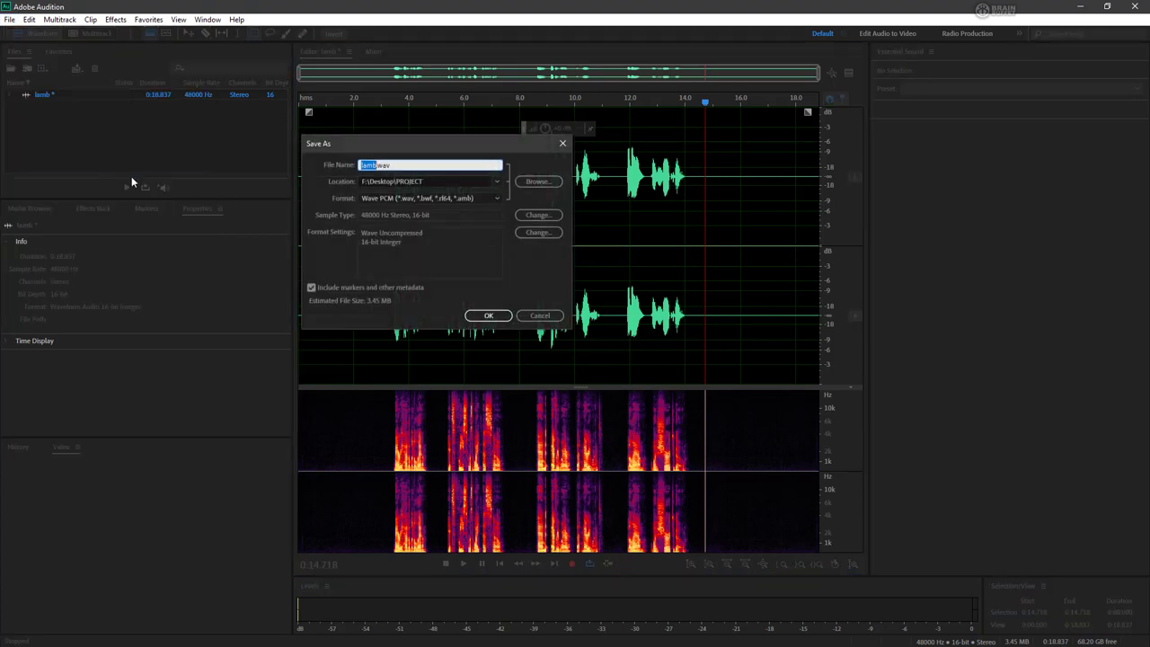
{"action": "mouse_move", "coordinate": [400, 138]}
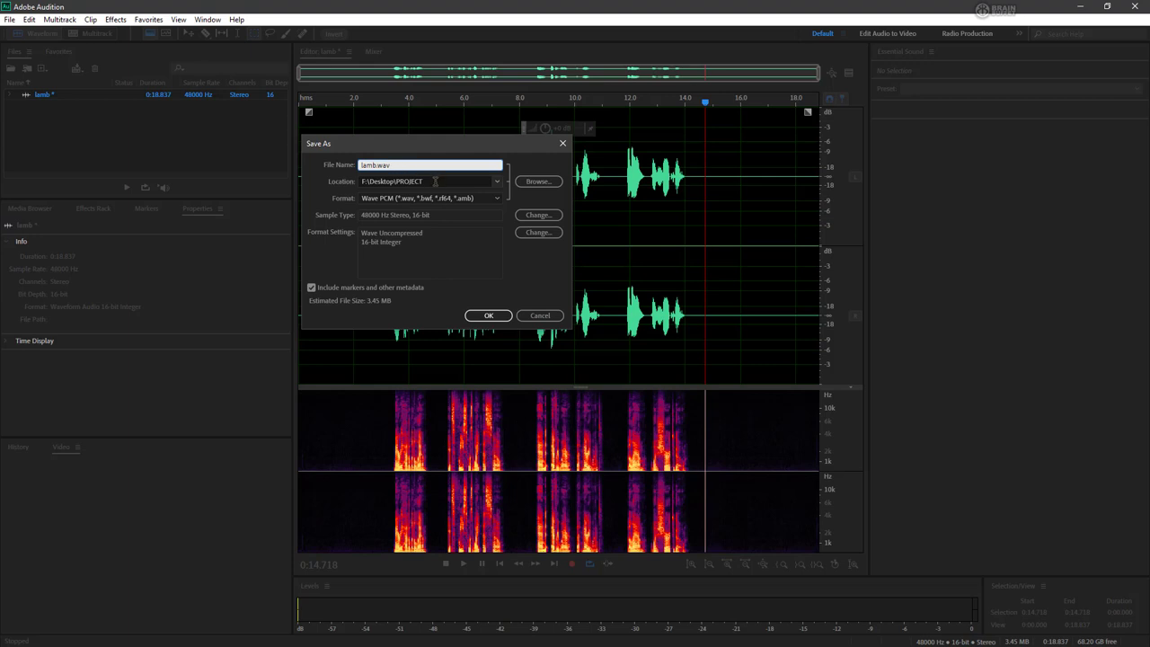
{"action": "left_click", "coordinate": [428, 165]}
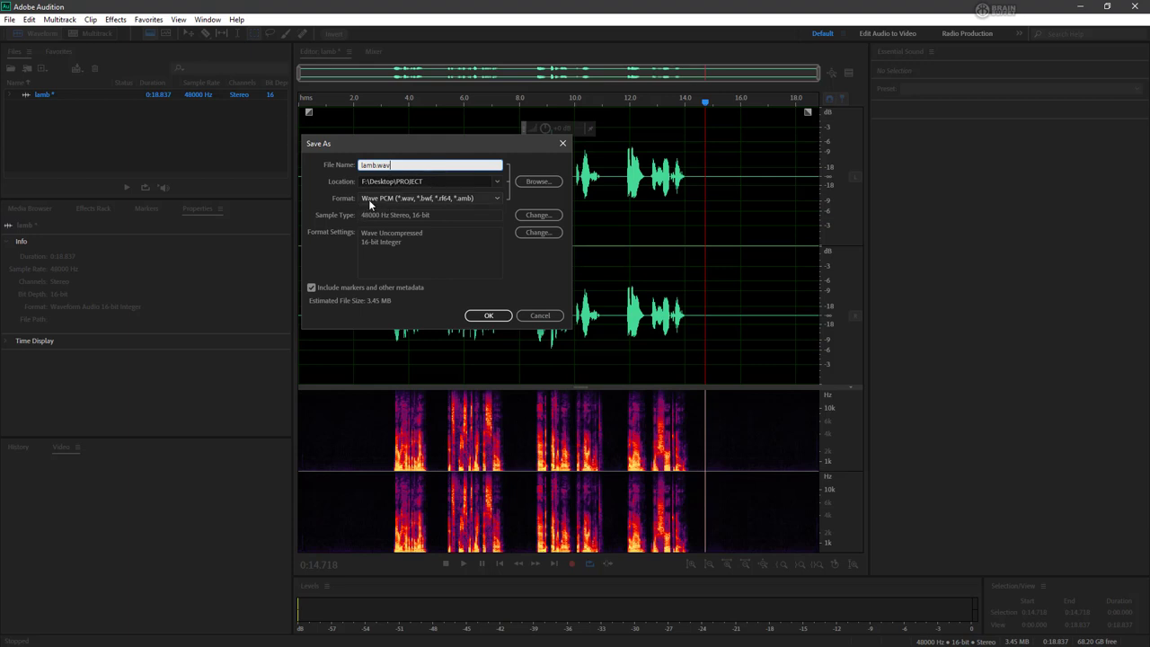
{"action": "mouse_move", "coordinate": [392, 205]}
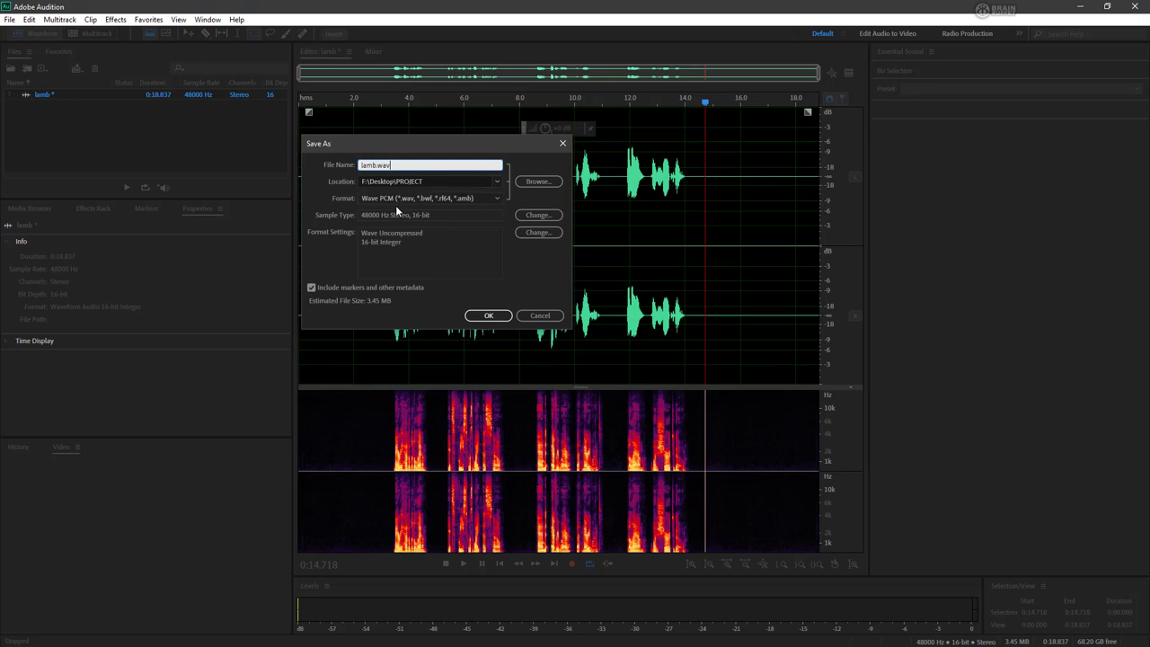
{"action": "mouse_move", "coordinate": [497, 198]}
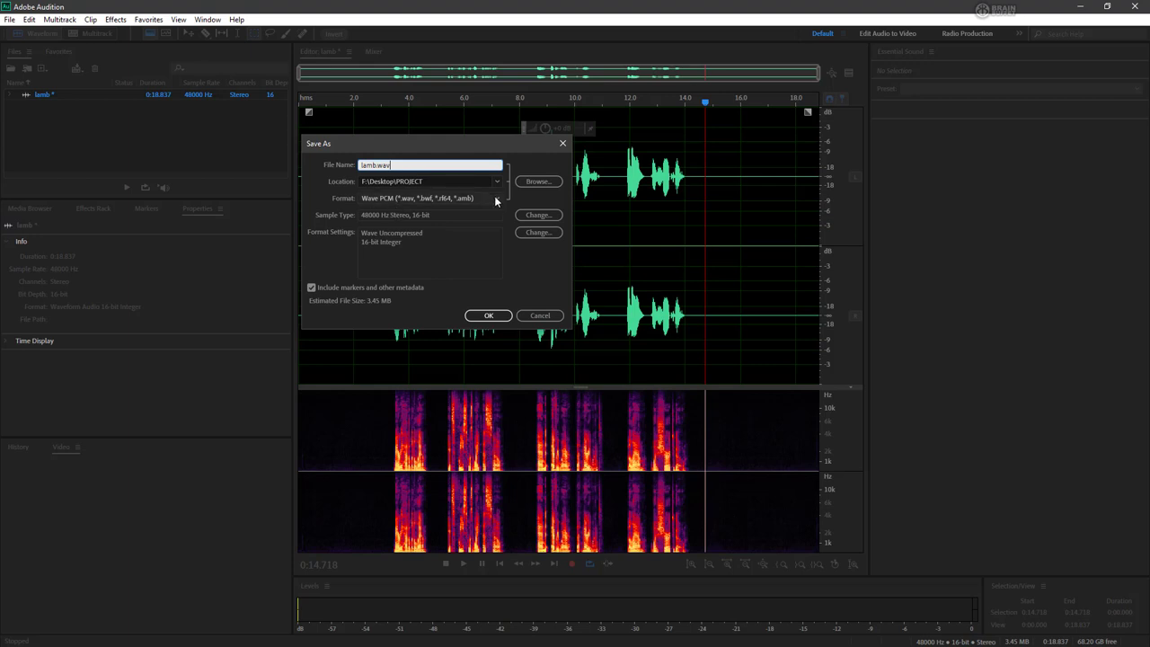
{"action": "left_click", "coordinate": [495, 198]}
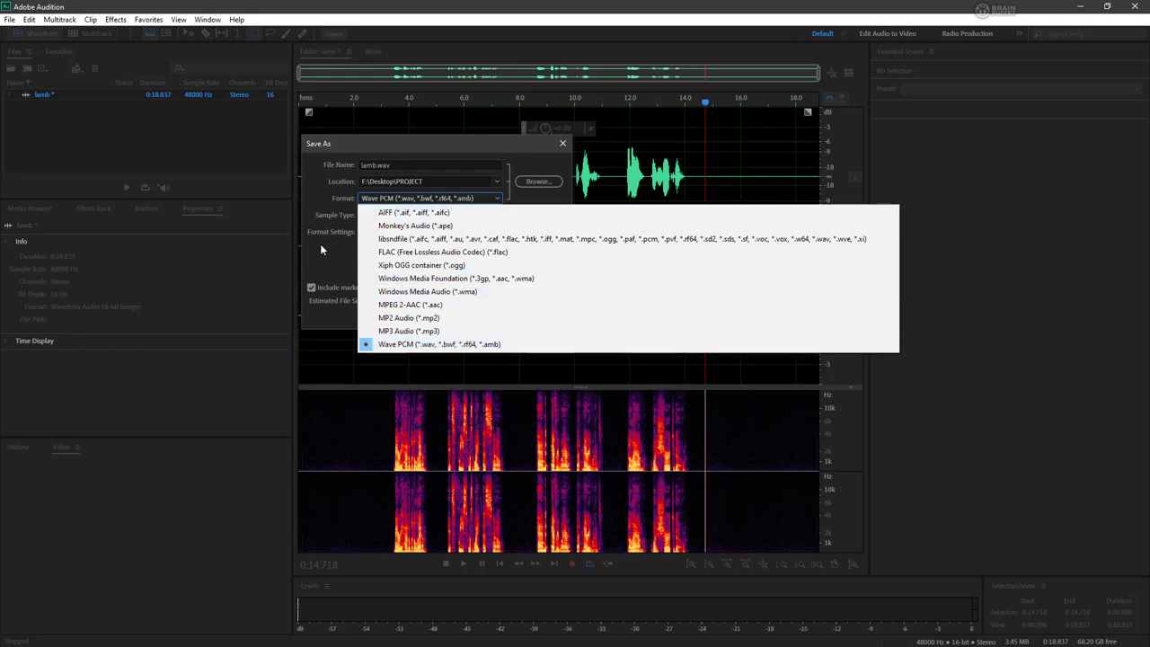
Keep Wave PCM format and leave Include markers and other metadata enabled
{"action": "left_click", "coordinate": [440, 344]}
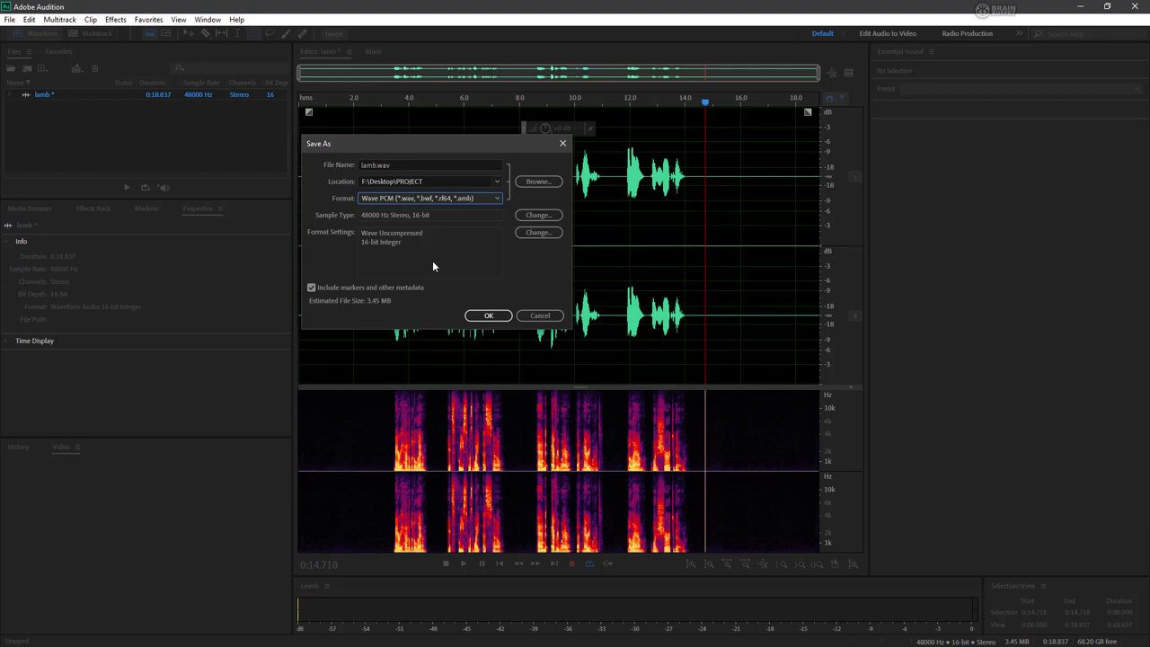
{"action": "mouse_move", "coordinate": [377, 250]}
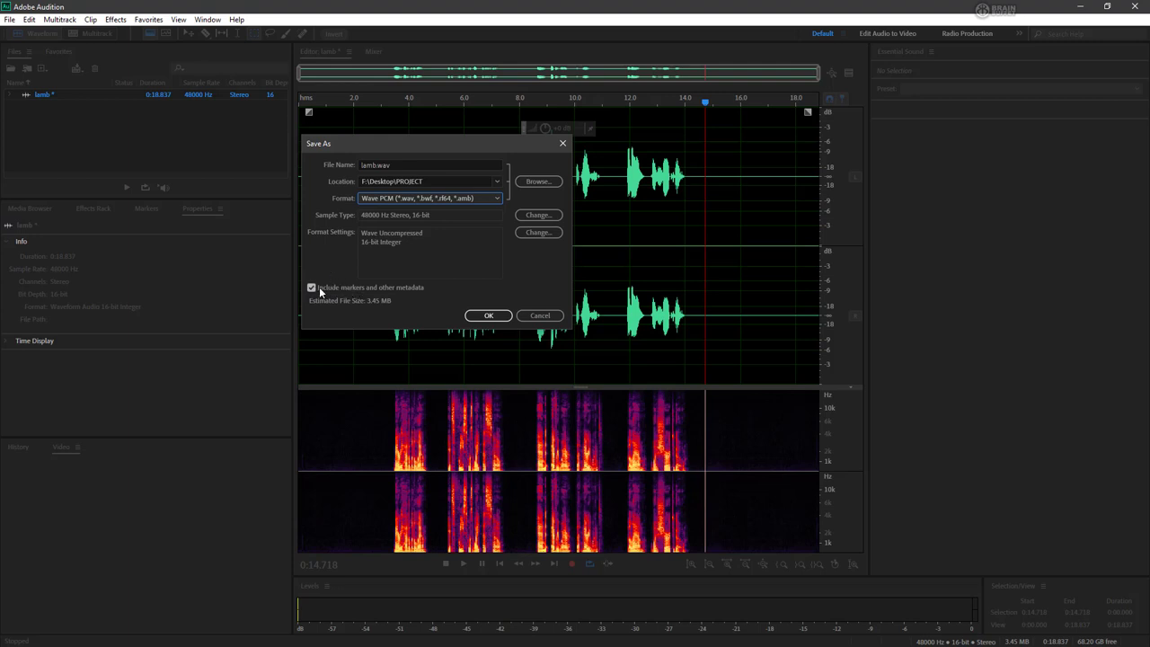
{"action": "left_click", "coordinate": [311, 286]}
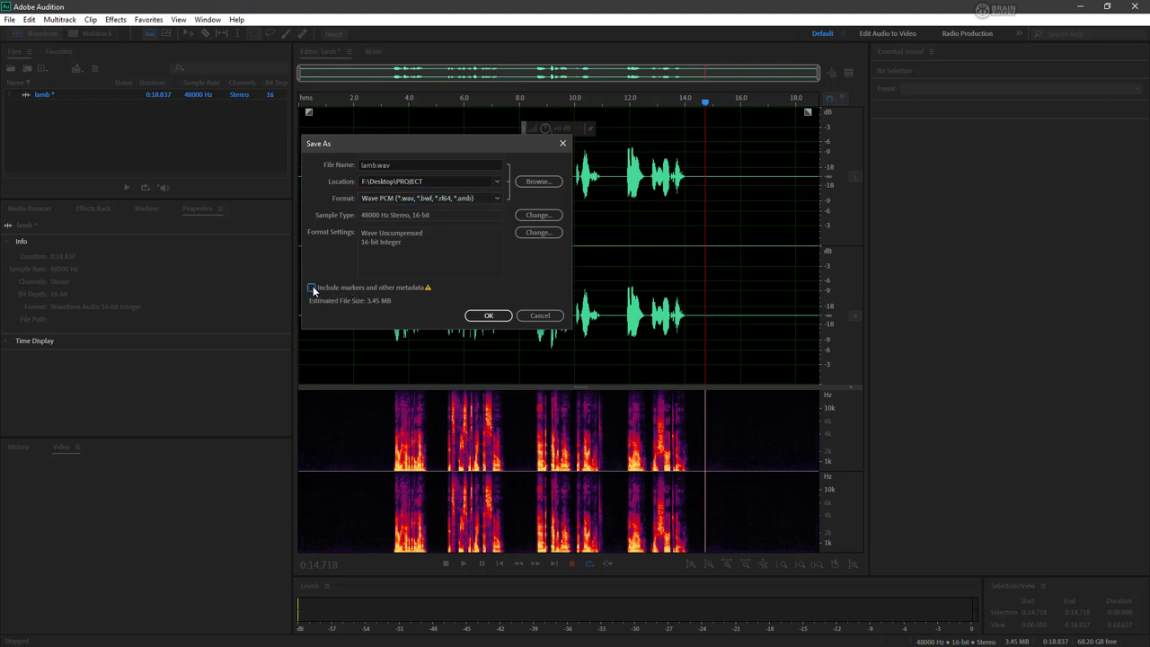
{"action": "left_click", "coordinate": [311, 286]}
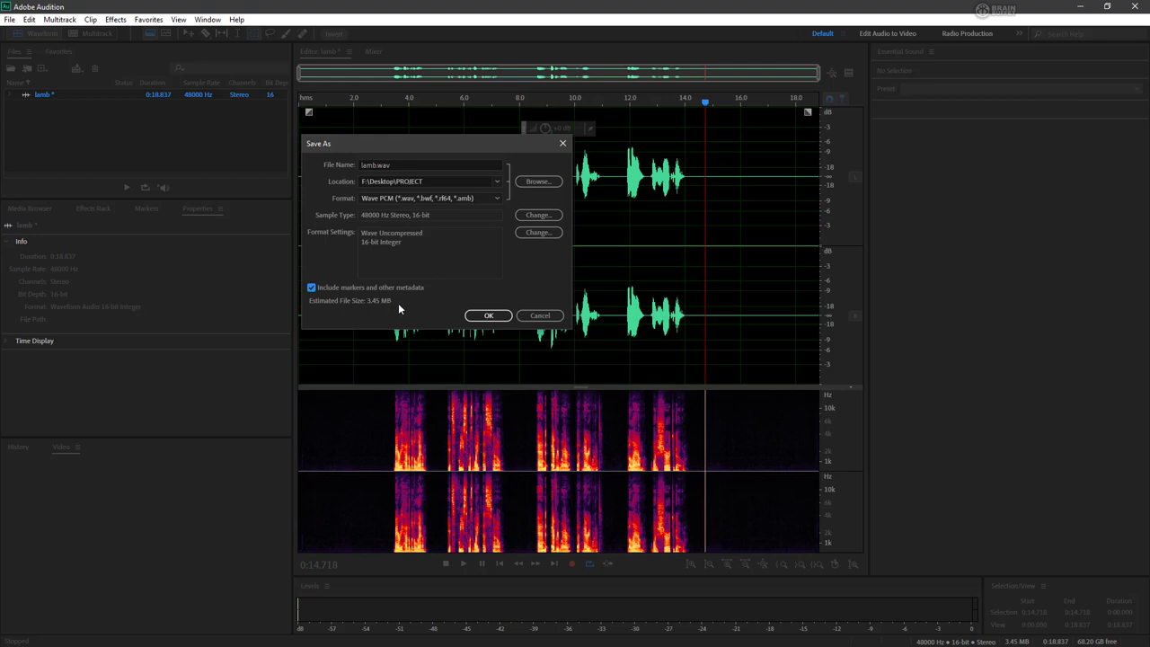
{"action": "mouse_move", "coordinate": [356, 292]}
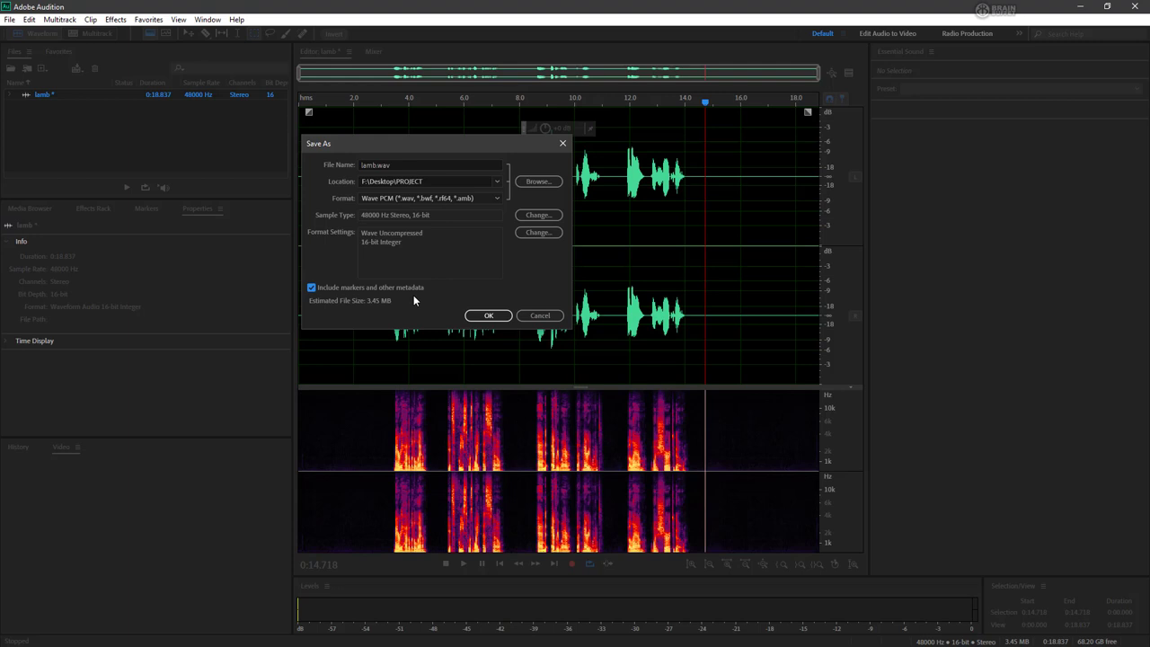
{"action": "mouse_move", "coordinate": [412, 300]}
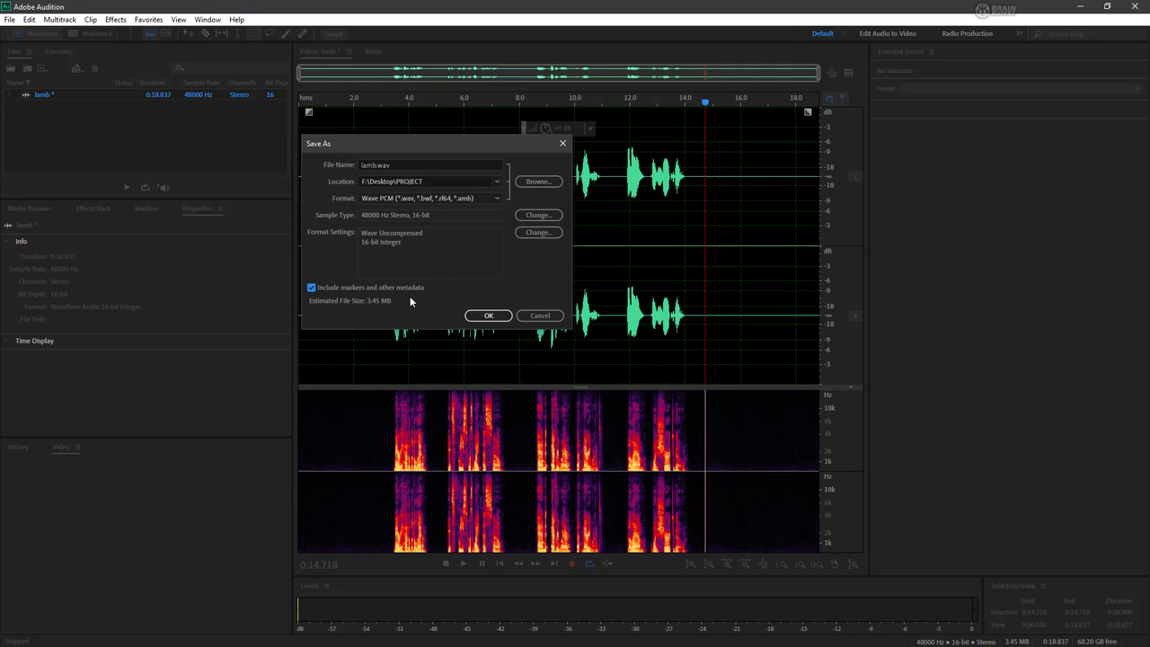